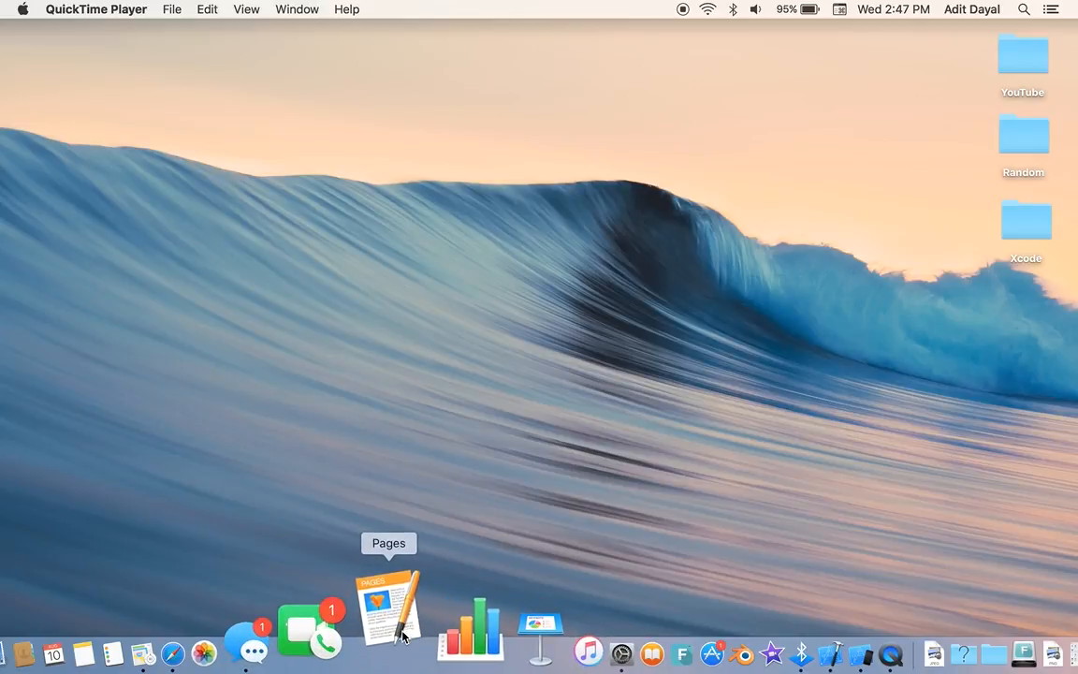
# Start a new blank Pages document and write 'This is a video' on the page
pyautogui.click(389, 608)
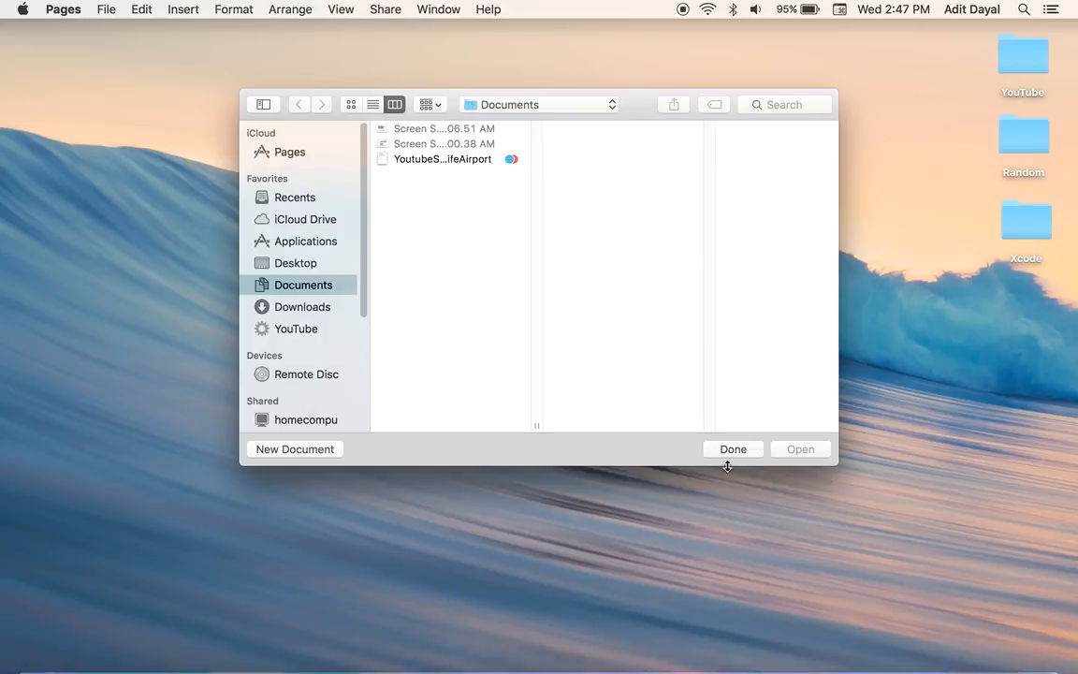
pyautogui.click(294, 449)
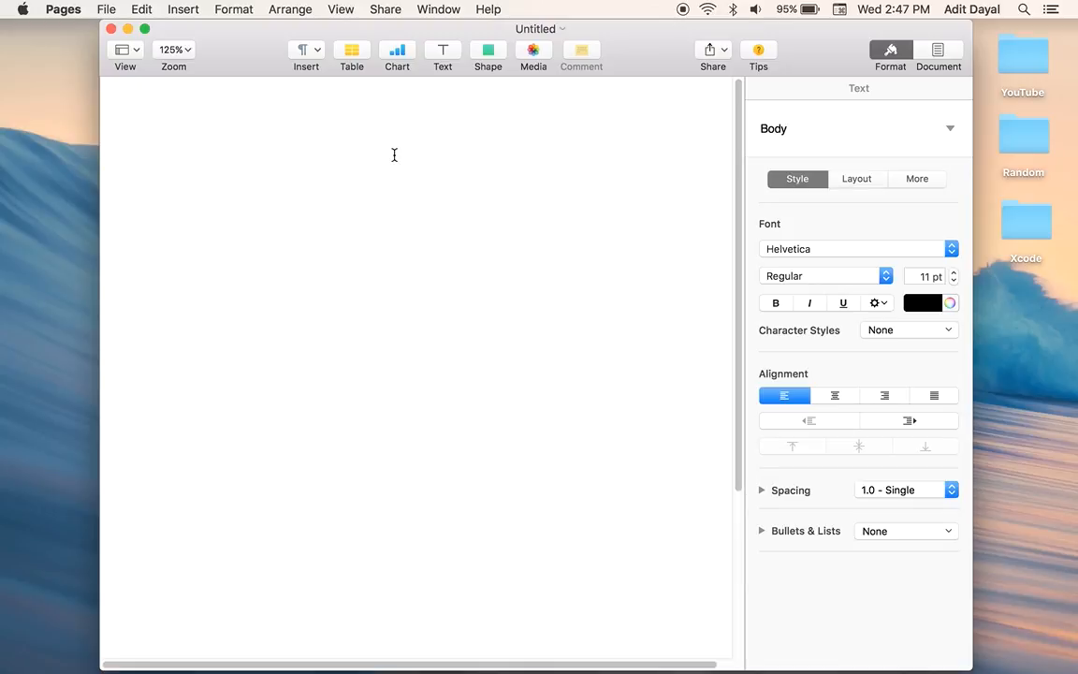
pyautogui.click(176, 159)
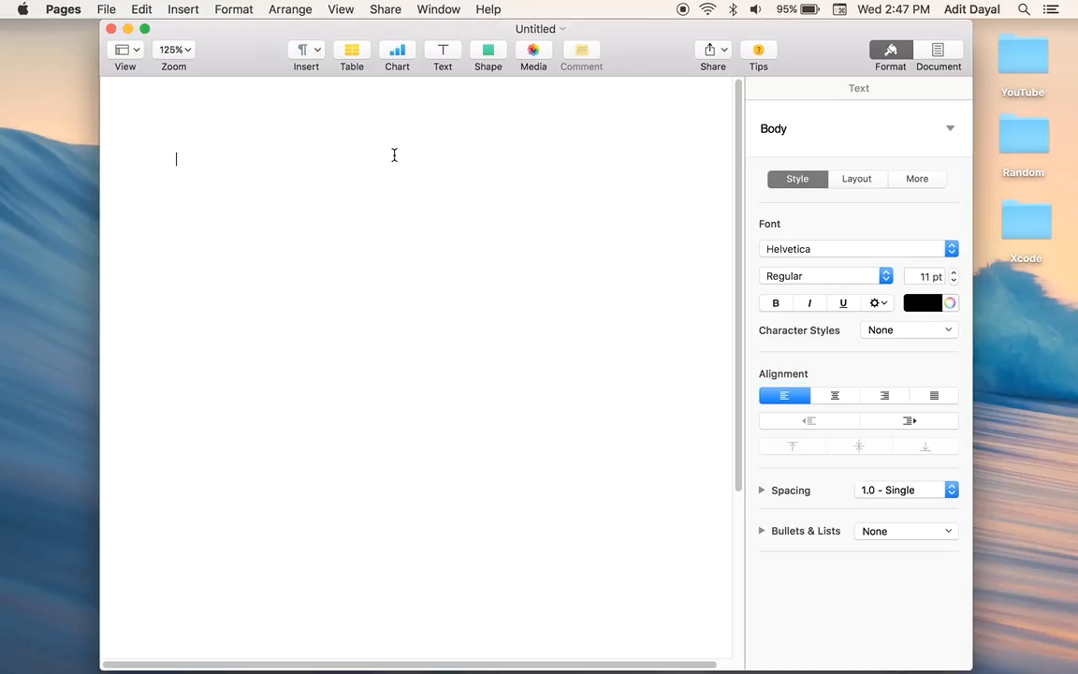
pyautogui.write('This is a video')
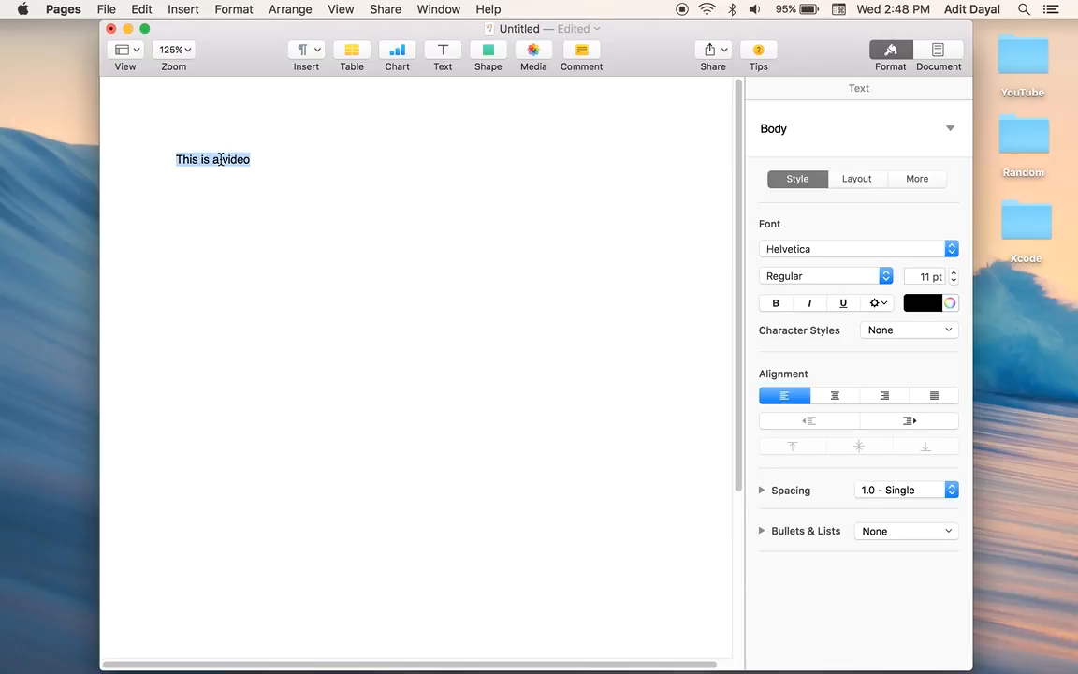
# Select the sentence and raise its font size to 27 pt with the size stepper
pyautogui.click(953, 271)
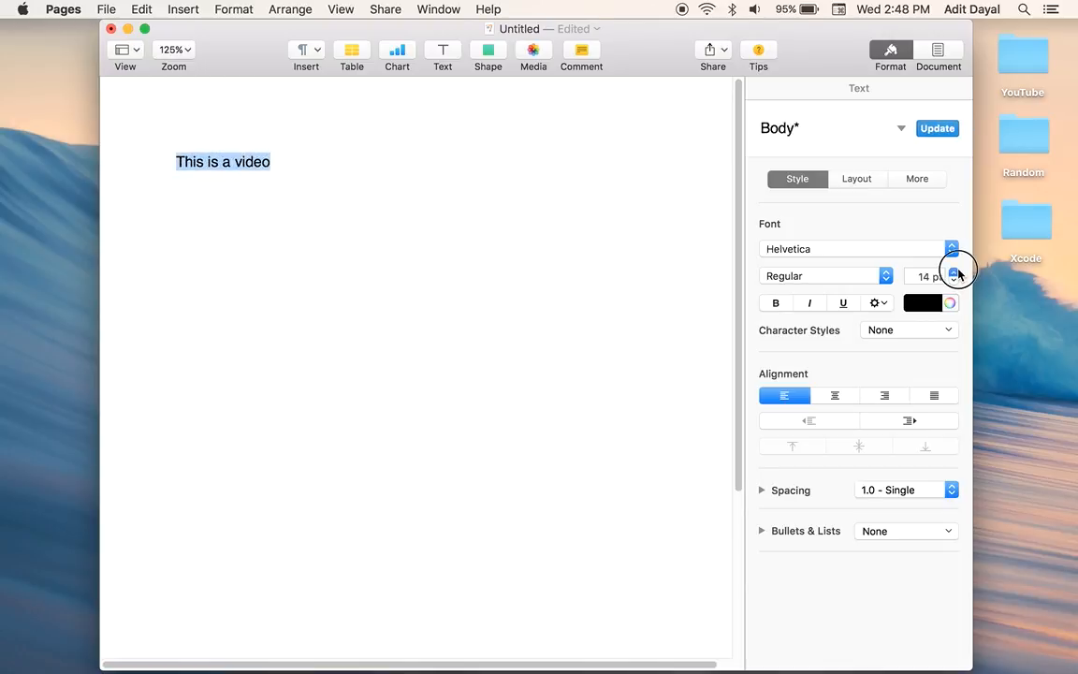
pyautogui.click(954, 270)
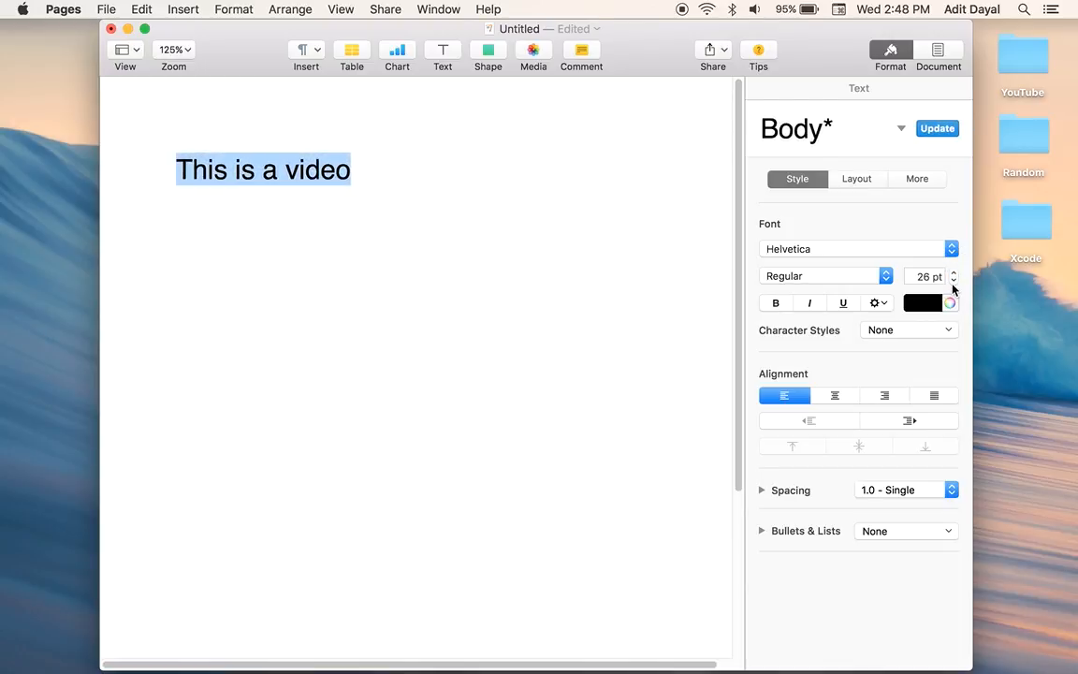
pyautogui.click(953, 271)
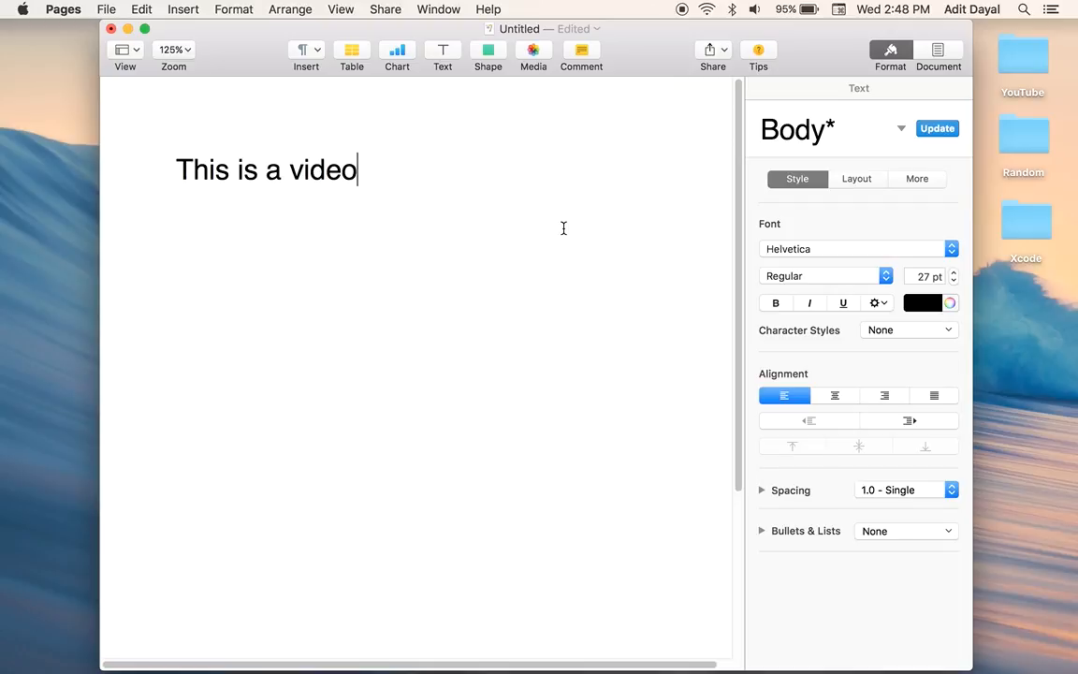
pyautogui.moveTo(521, 335)
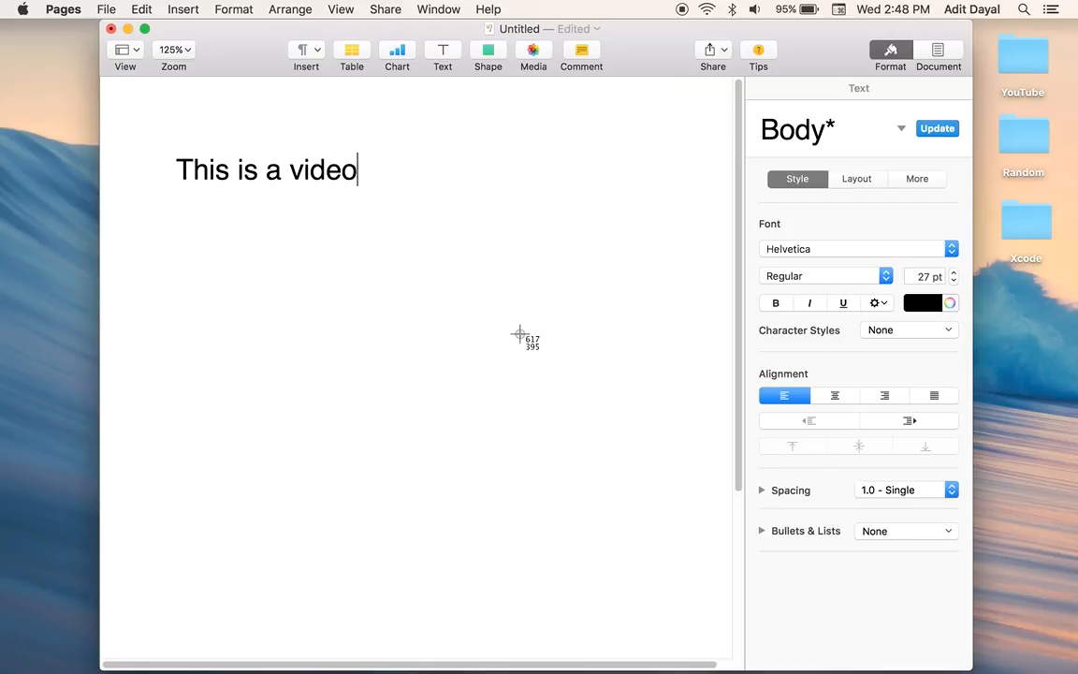
pyautogui.moveTo(157, 120)
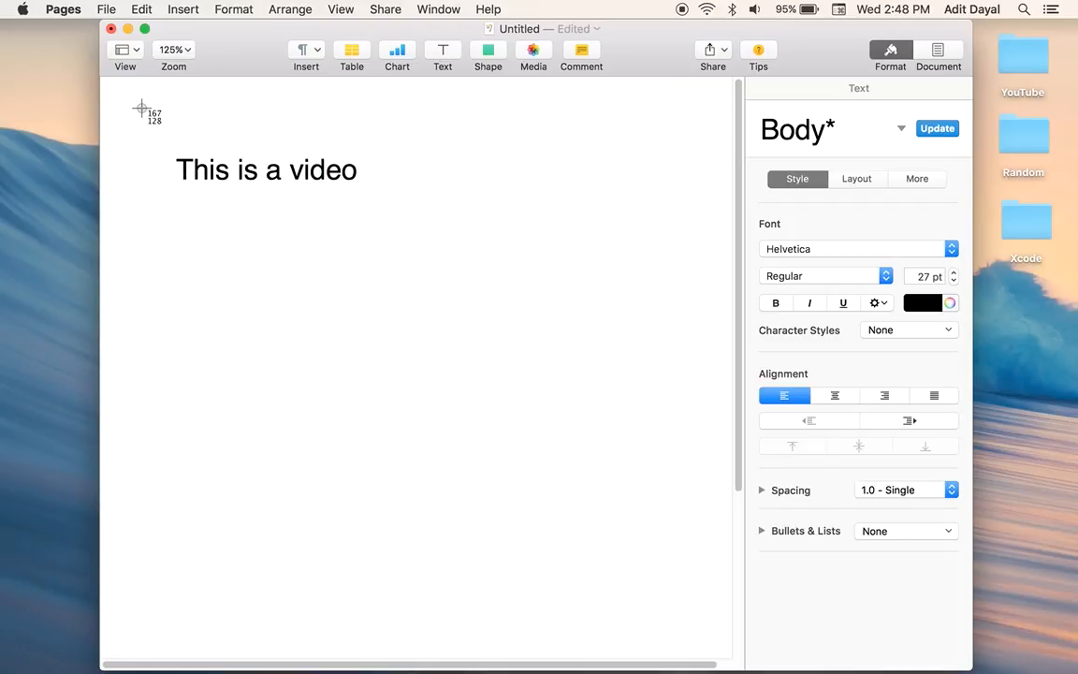
pyautogui.moveTo(138, 116)
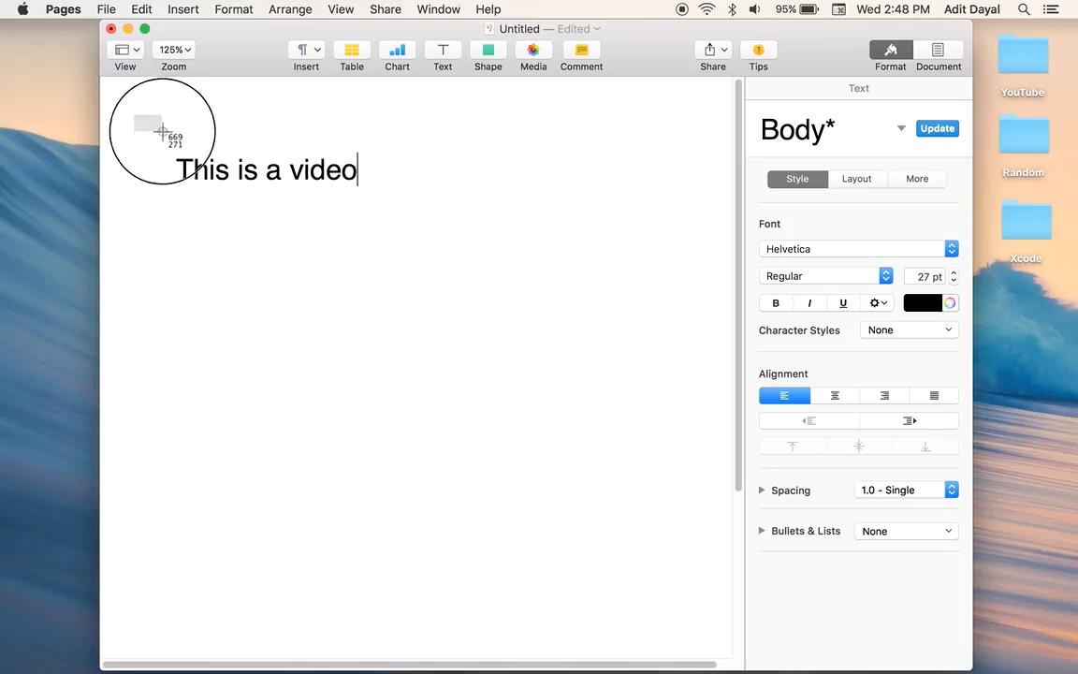
# Capture a screenshot of the text area, then close the untitled document and delete it
pyautogui.moveTo(161, 130); pyautogui.dragTo(423, 239)
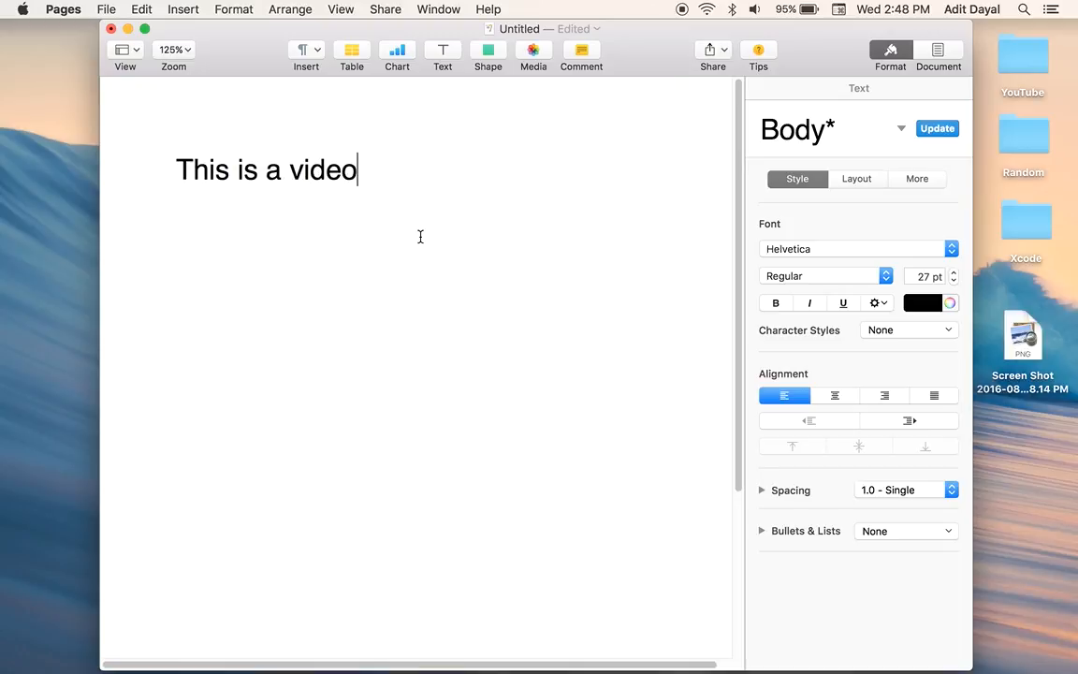
pyautogui.moveTo(427, 149)
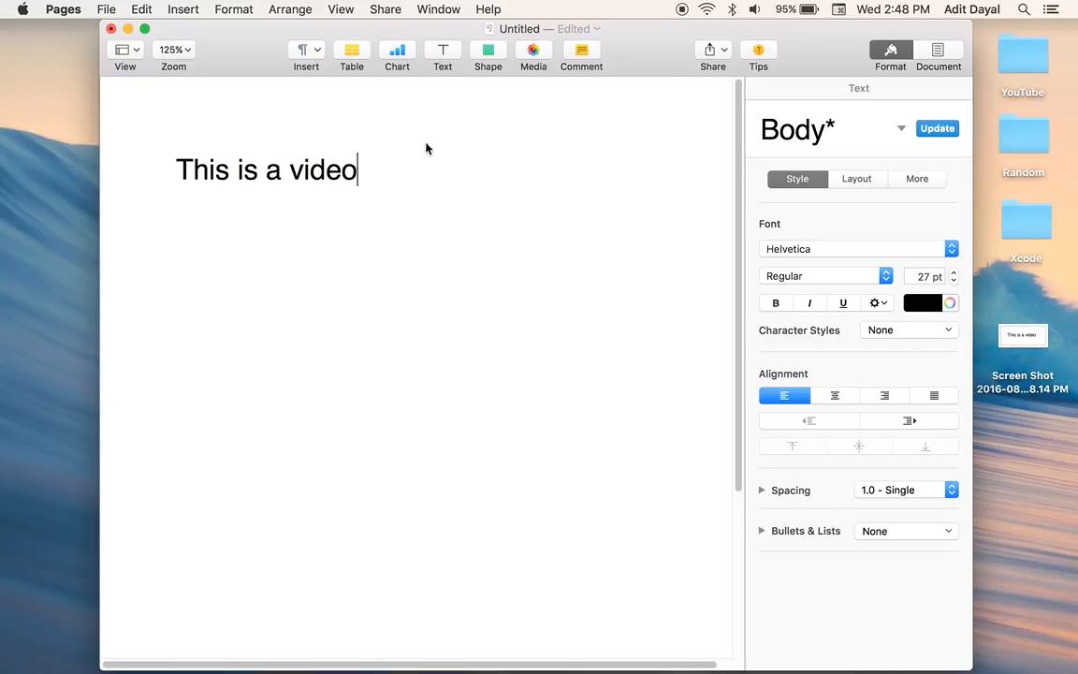
pyautogui.click(110, 30)
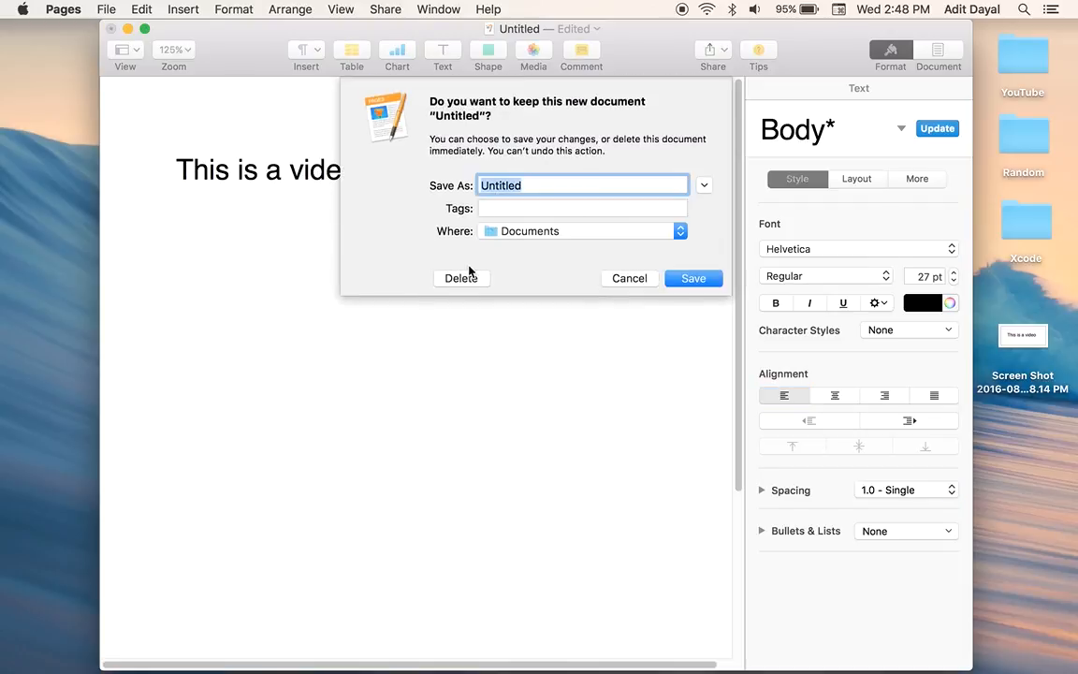
pyautogui.click(460, 277)
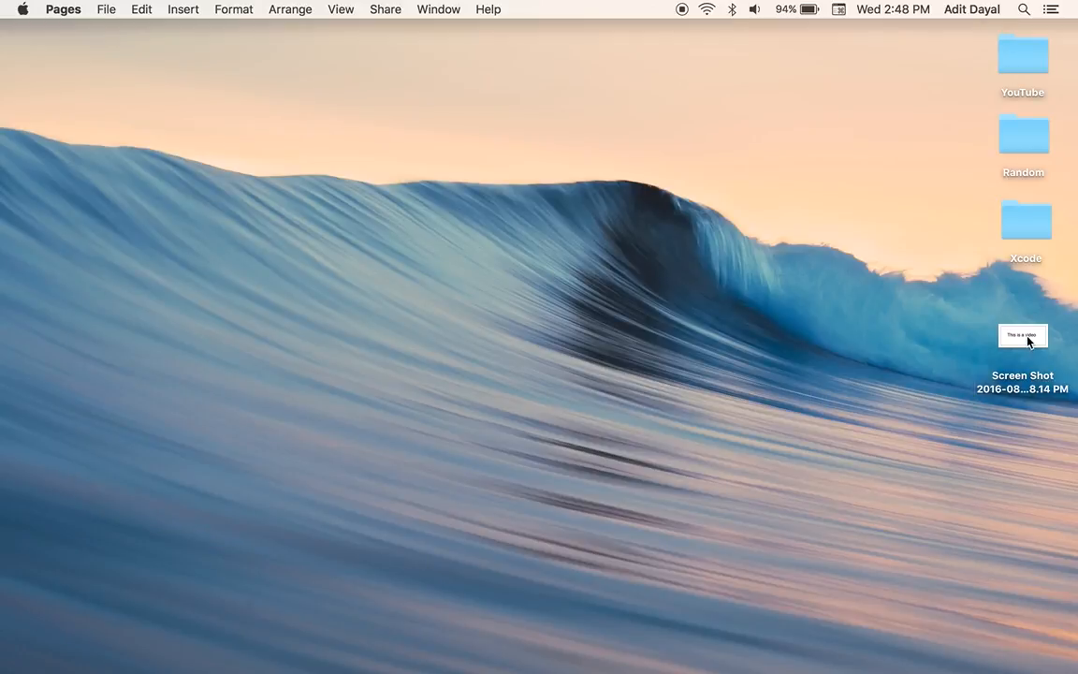
# Edit the screenshot in Preview with Instant Alpha to drop the white background, then close it
pyautogui.doubleClick(1022, 335)
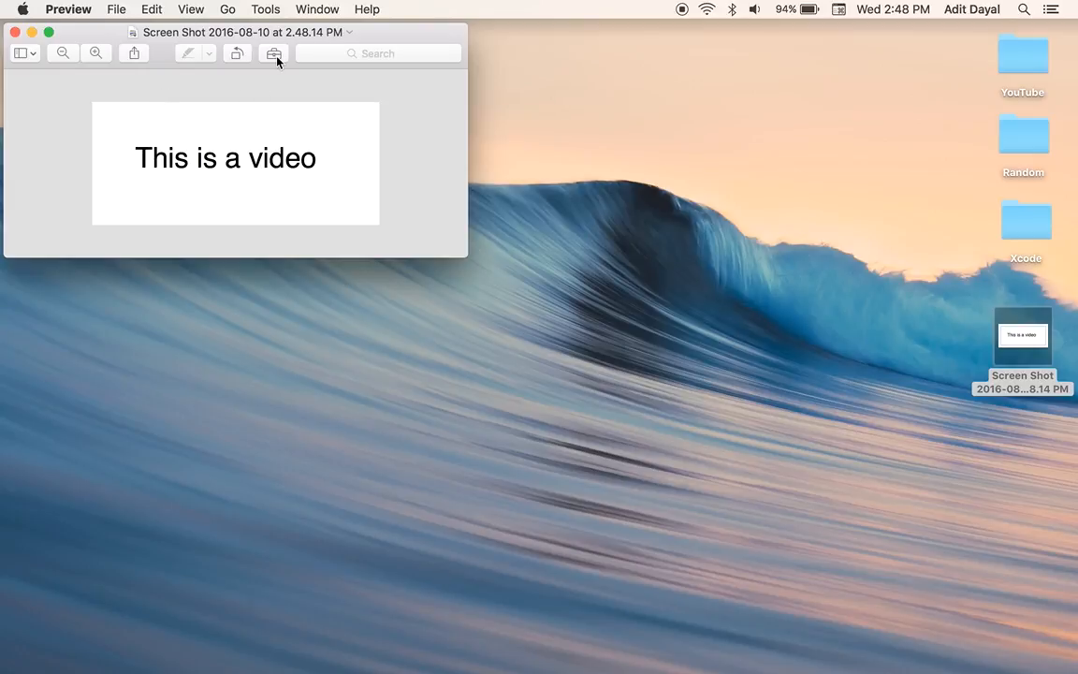
pyautogui.click(273, 52)
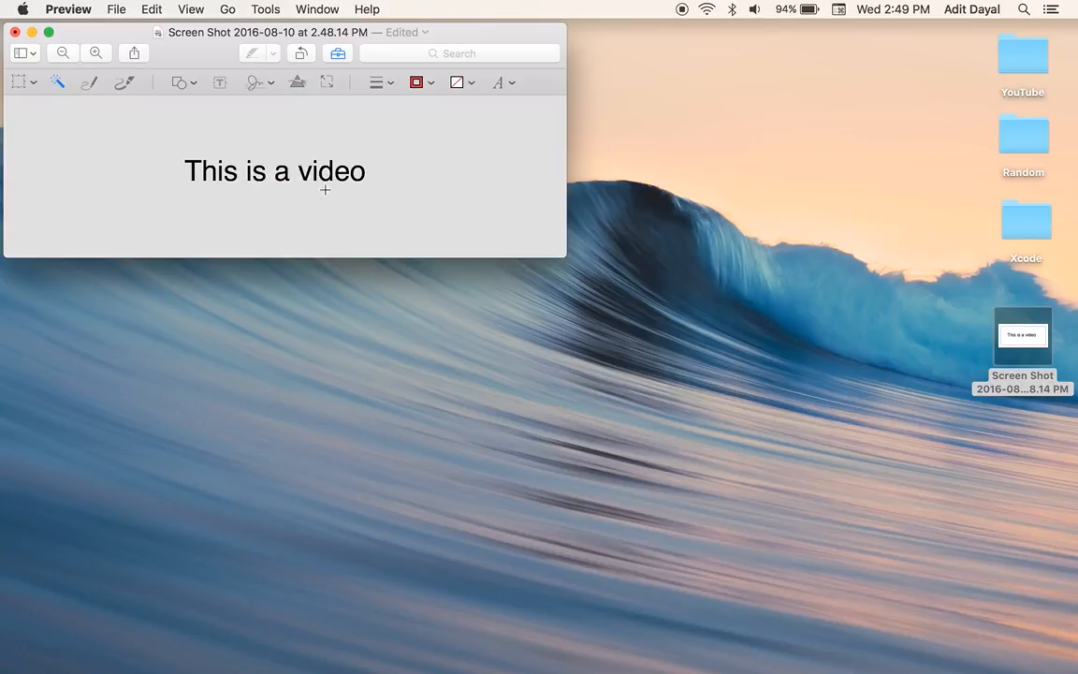
pyautogui.moveTo(338, 170)
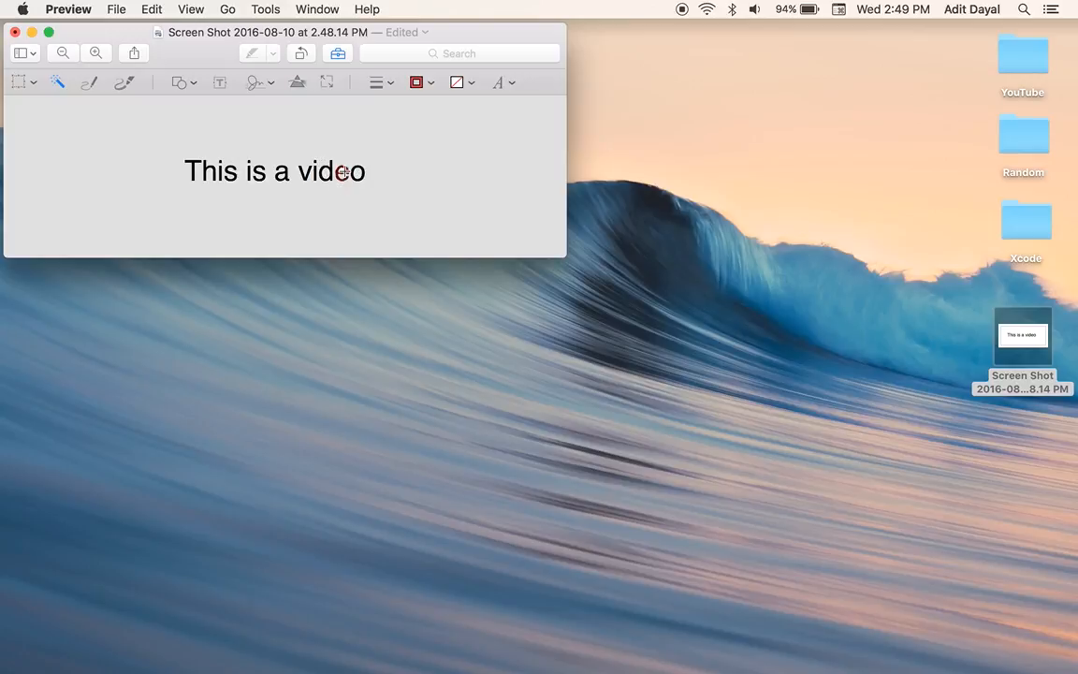
pyautogui.moveTo(191, 93)
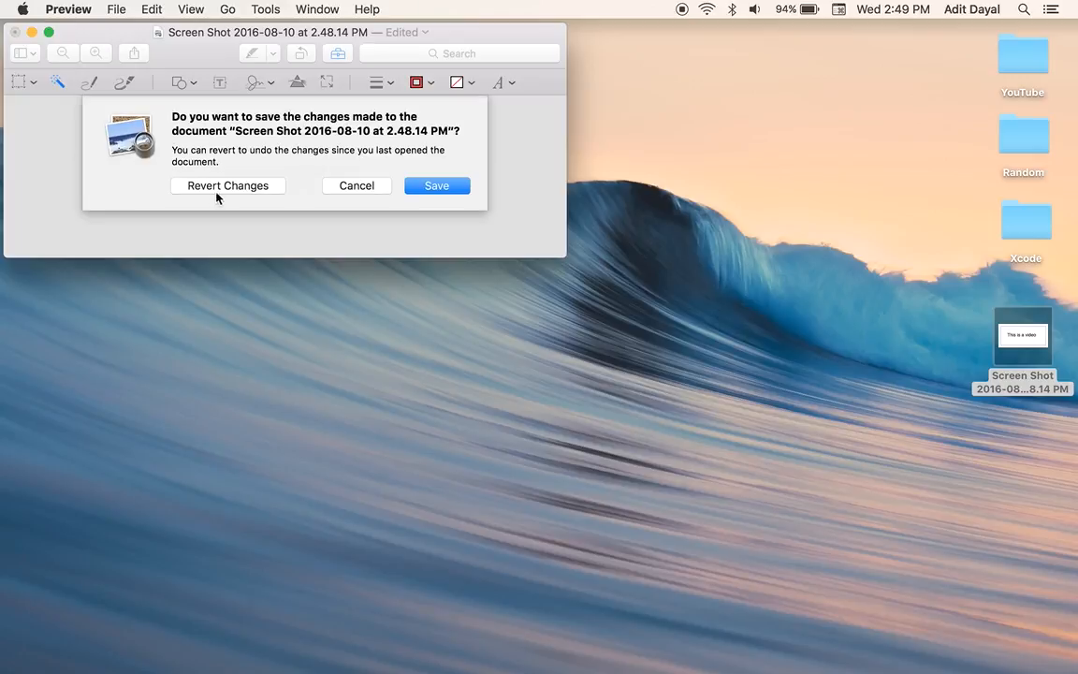
pyautogui.click(228, 185)
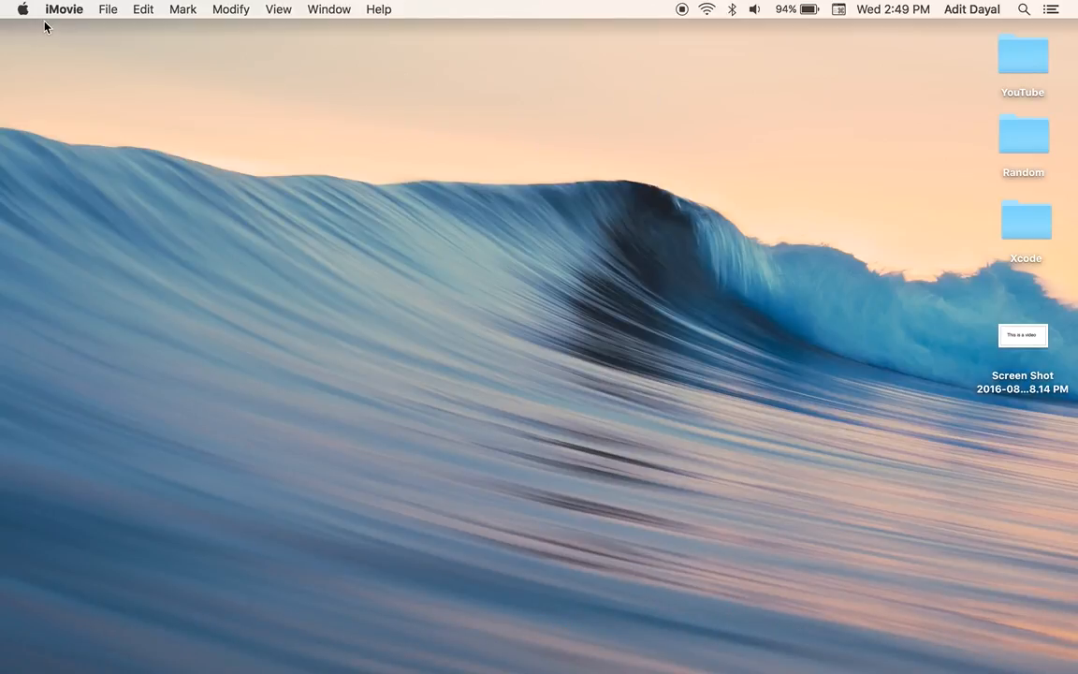
pyautogui.moveTo(107, 9)
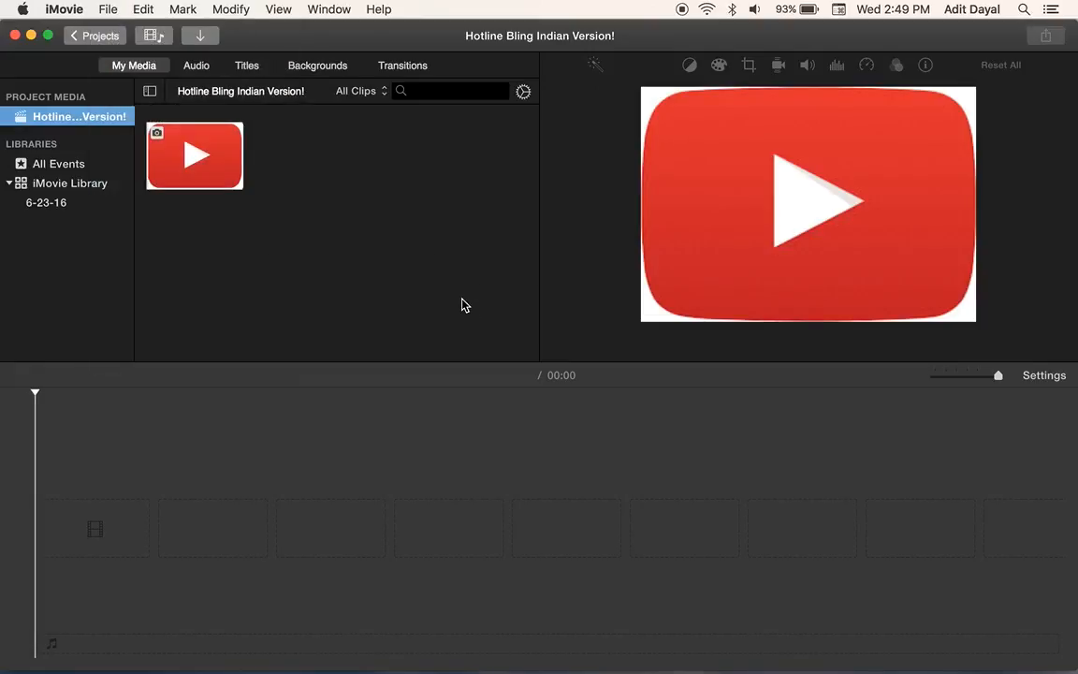
# From the projects list, start a new movie project with No Theme
pyautogui.click(195, 155)
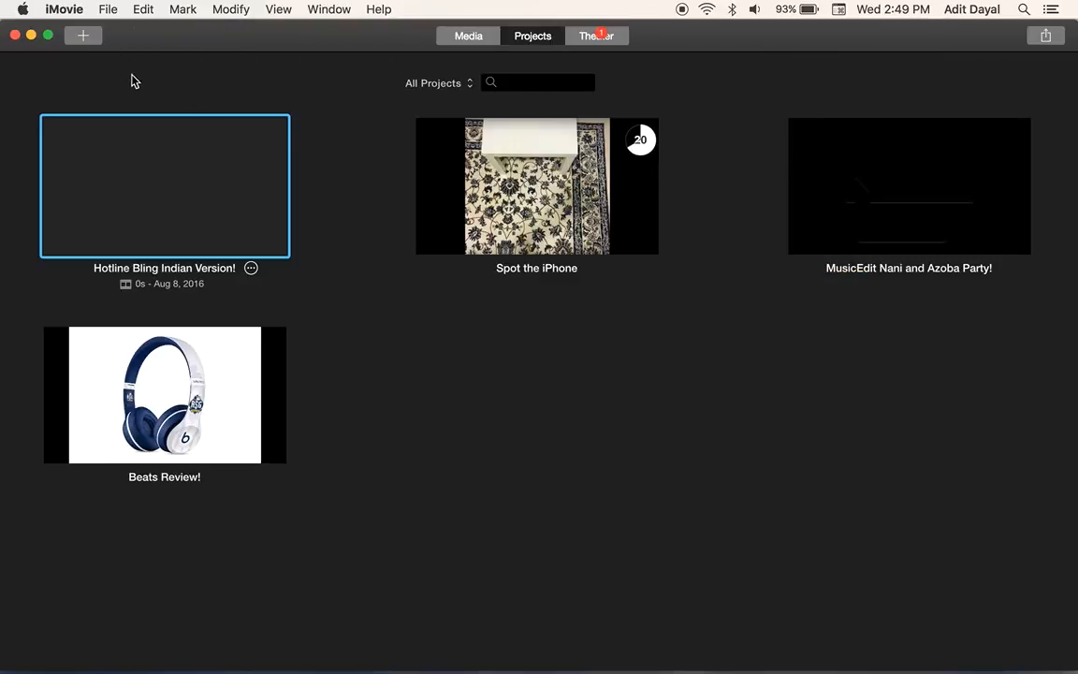
pyautogui.click(83, 35)
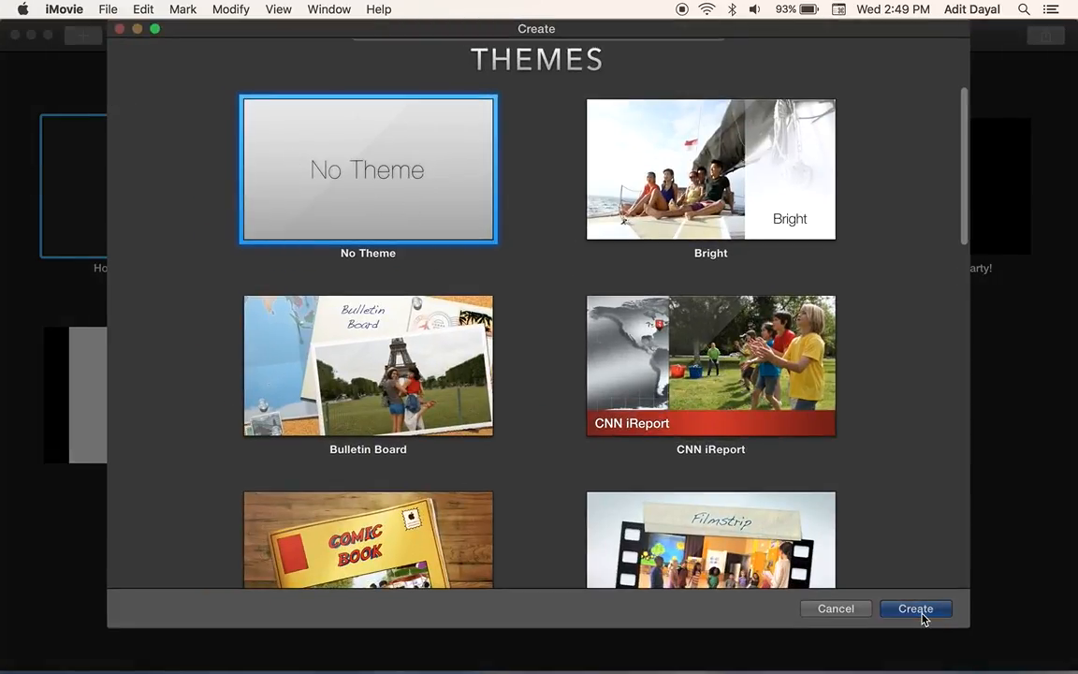
pyautogui.click(915, 608)
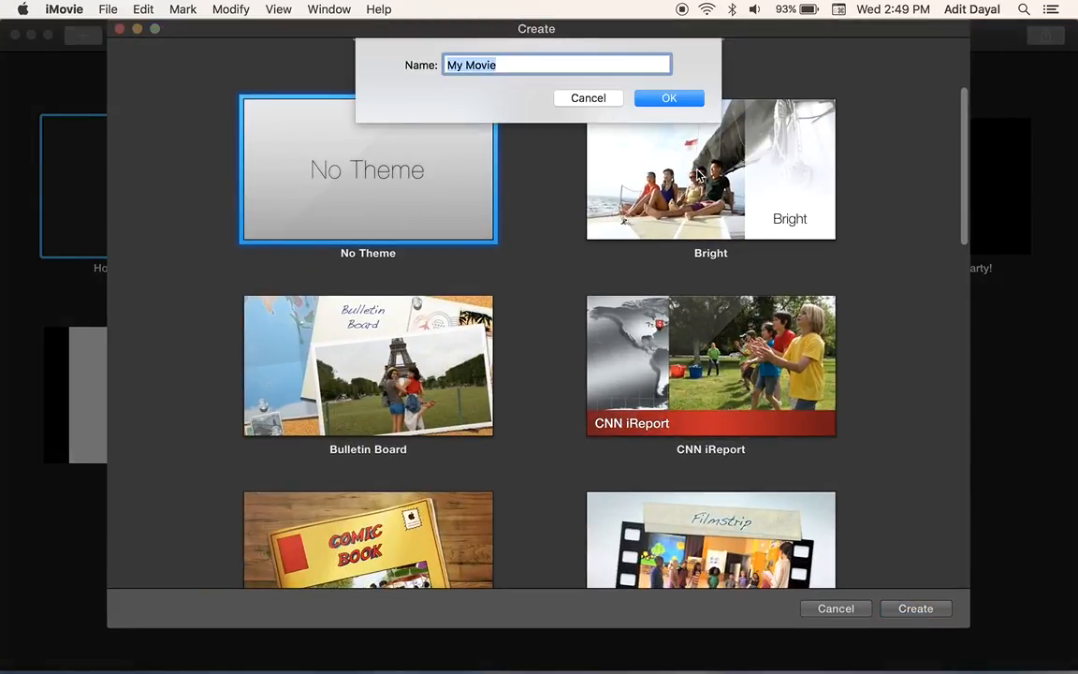
# Name the new project 'lalalalla' and confirm it
pyautogui.write('lalalal')
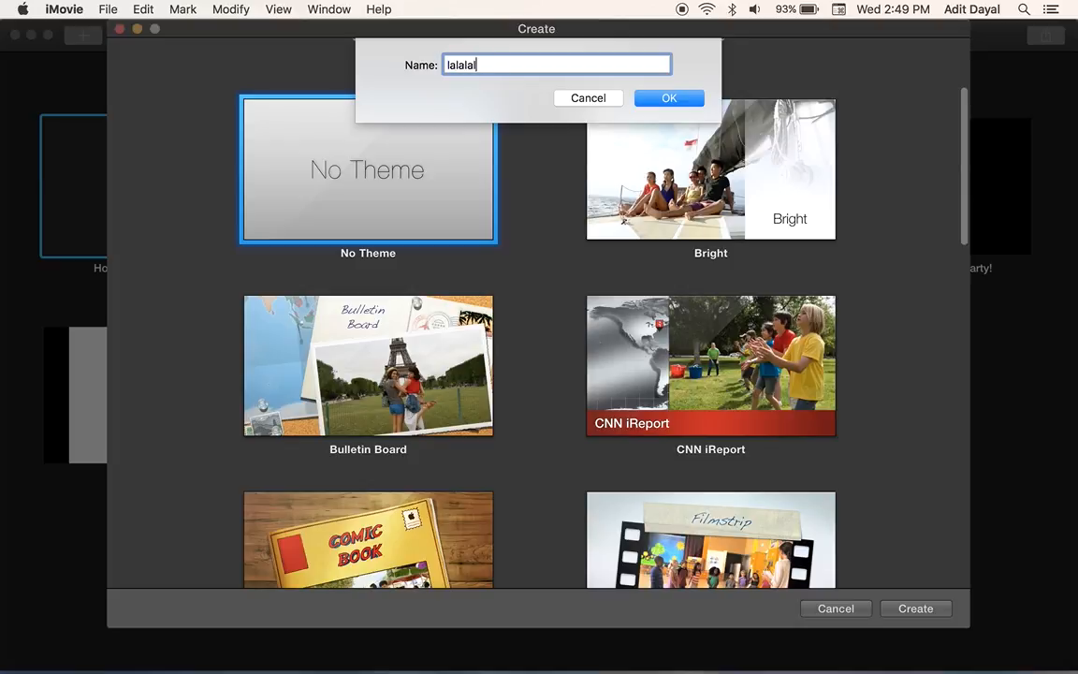
pyautogui.write('la')
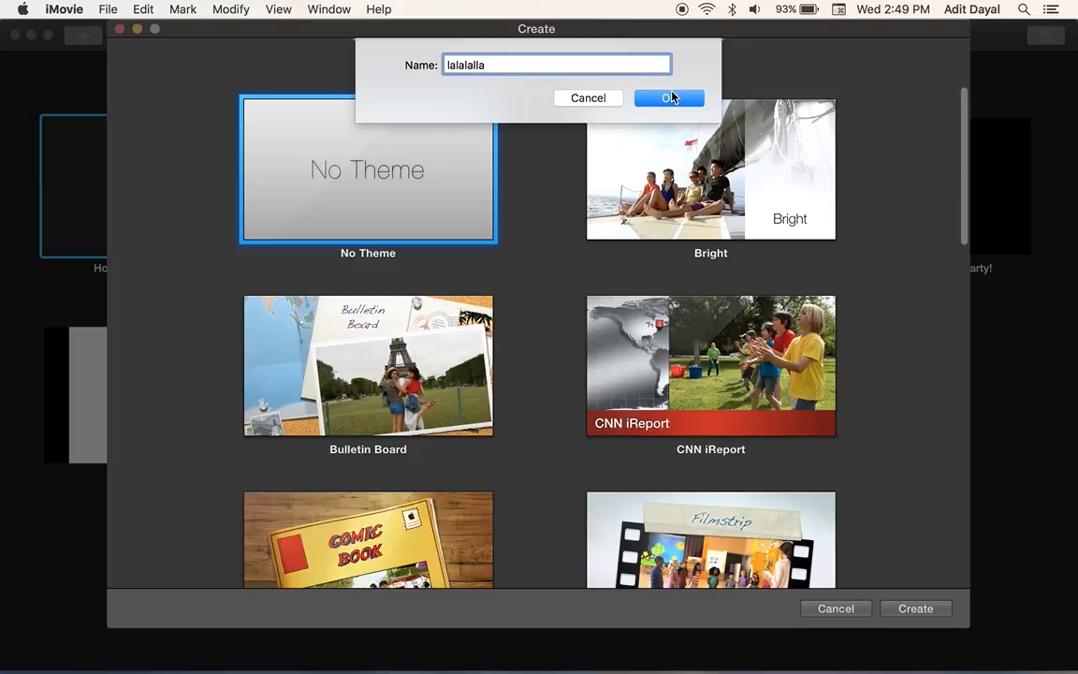
pyautogui.click(670, 97)
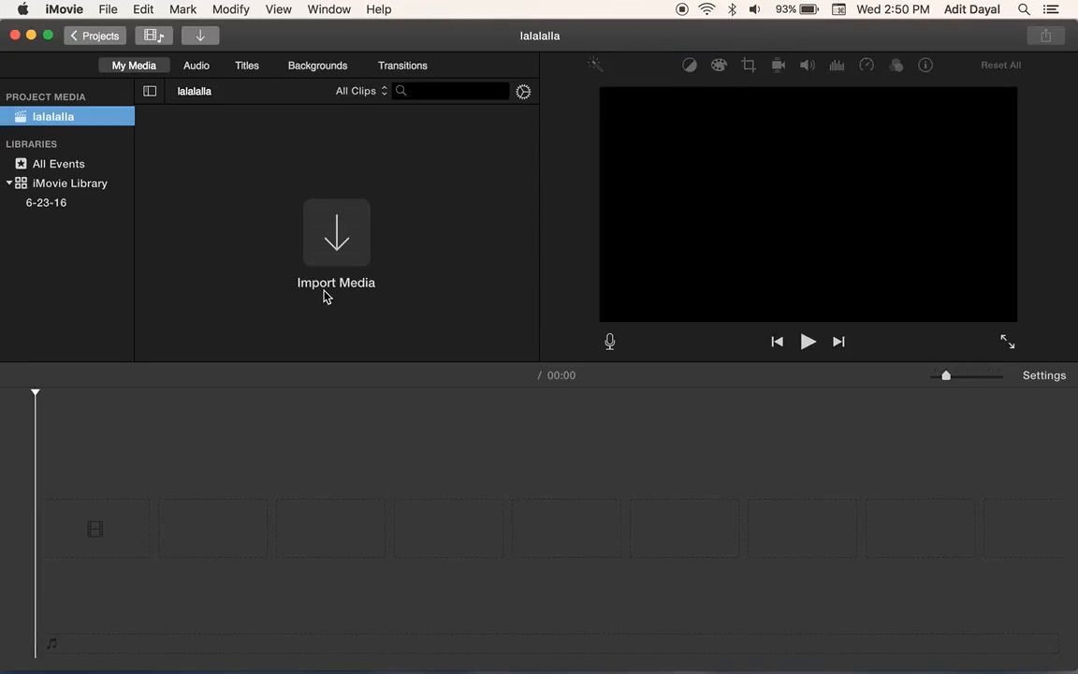
pyautogui.moveTo(363, 232)
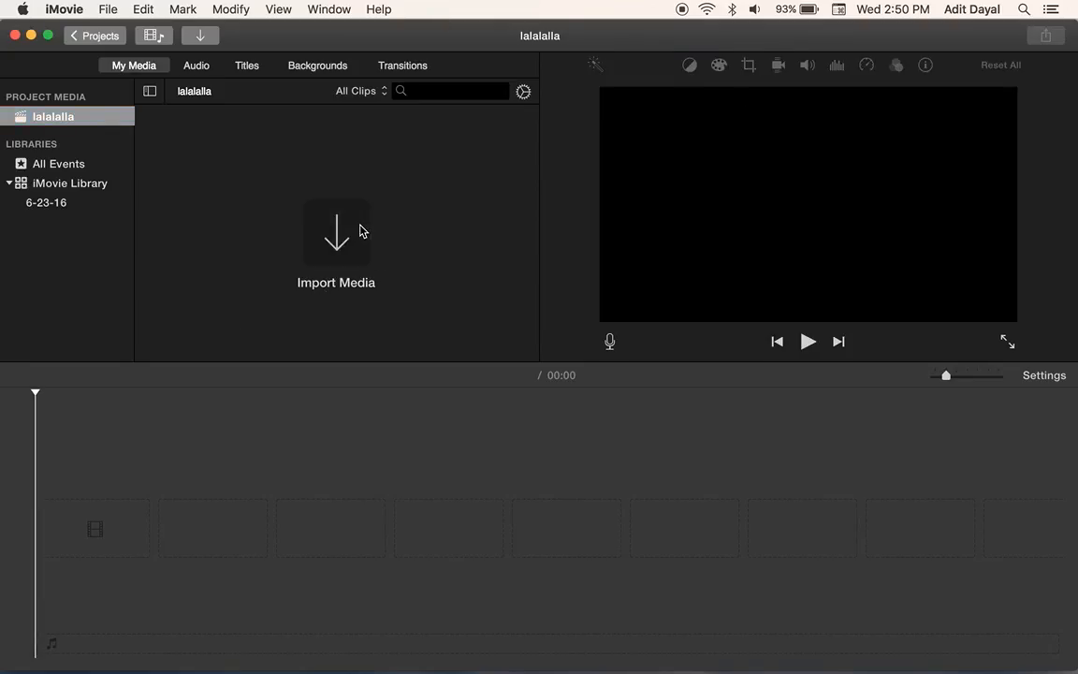
# Begin a media import and browse into the YouTube folder on the Desktop
pyautogui.click(337, 243)
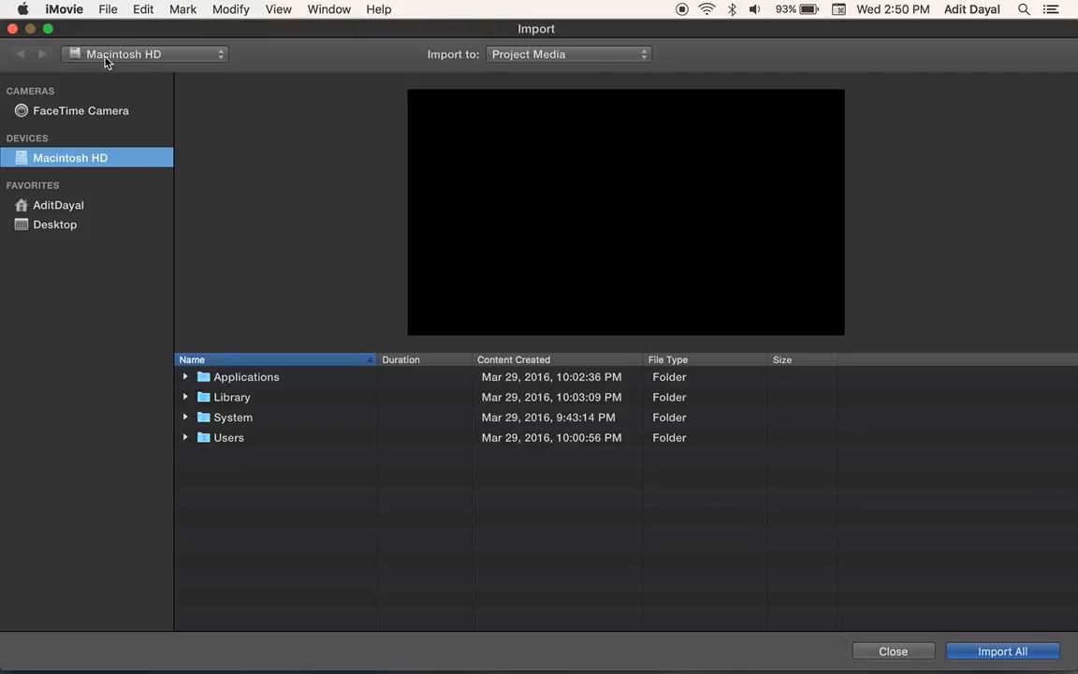
pyautogui.click(55, 225)
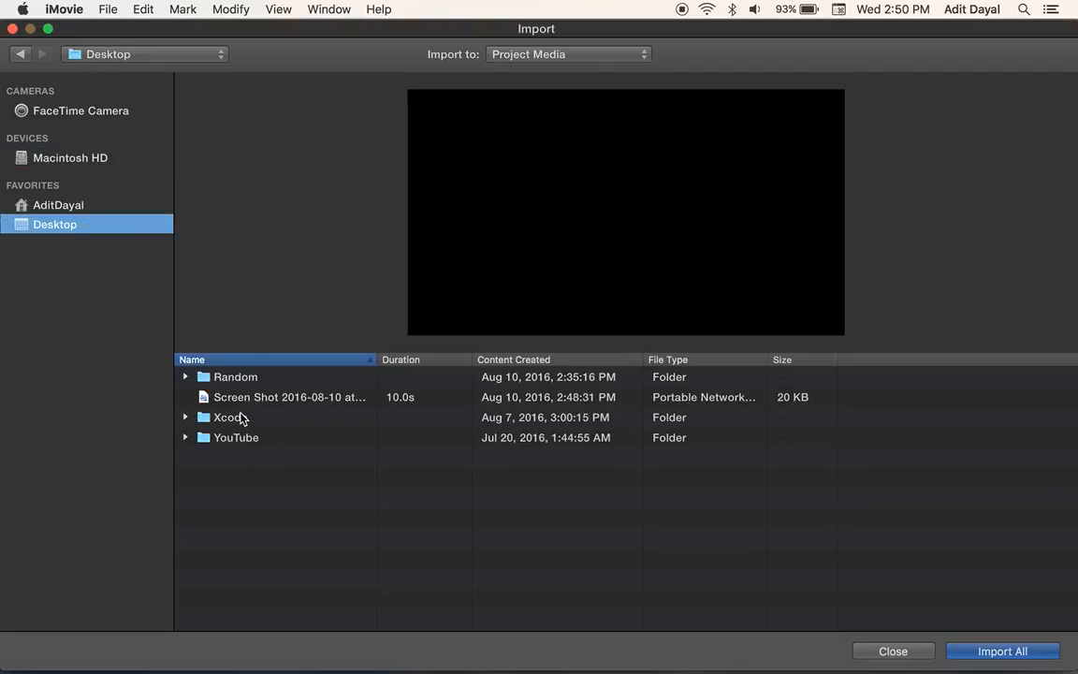
pyautogui.click(236, 437)
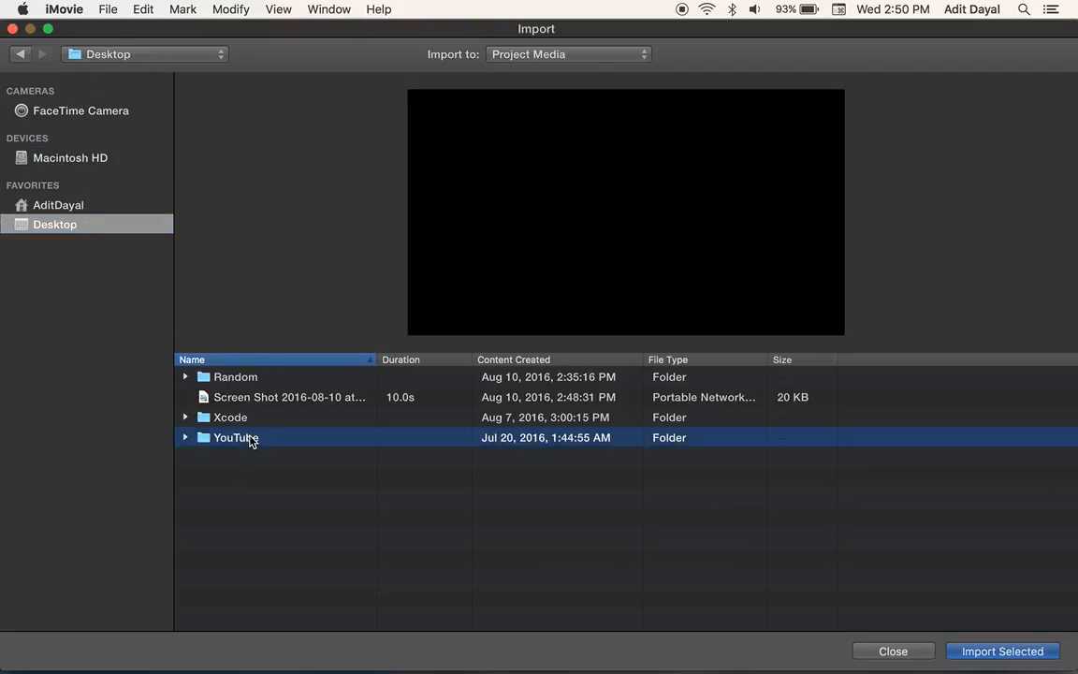
pyautogui.doubleClick(235, 438)
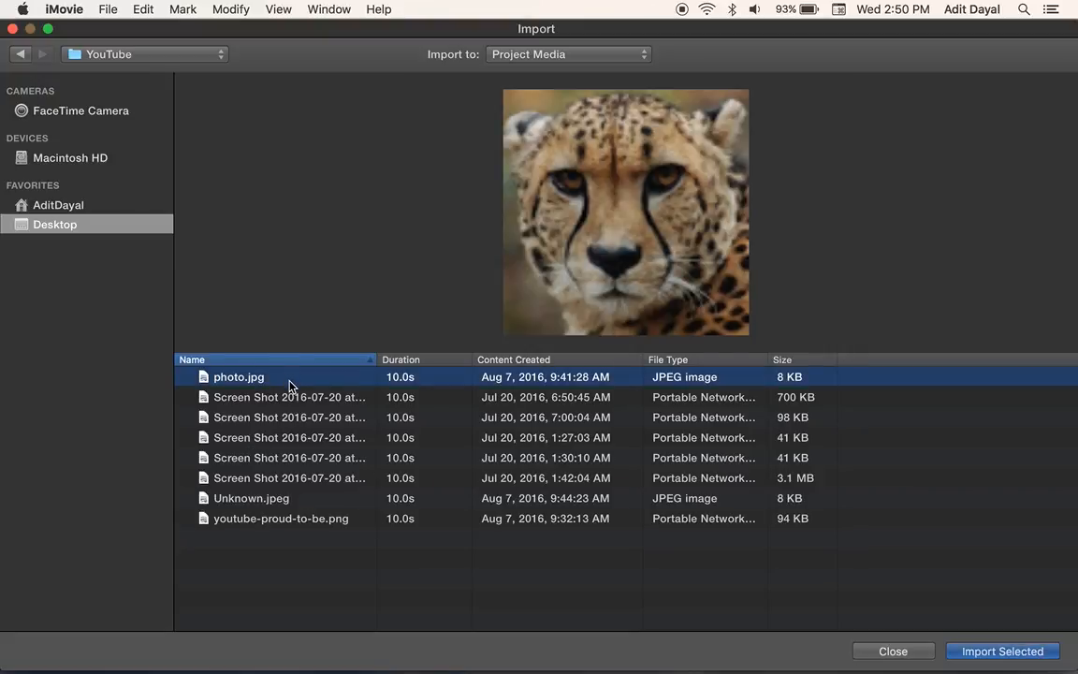
# Choose photo.jpg, the cheetah photo, and import it into the project
pyautogui.click(290, 415)
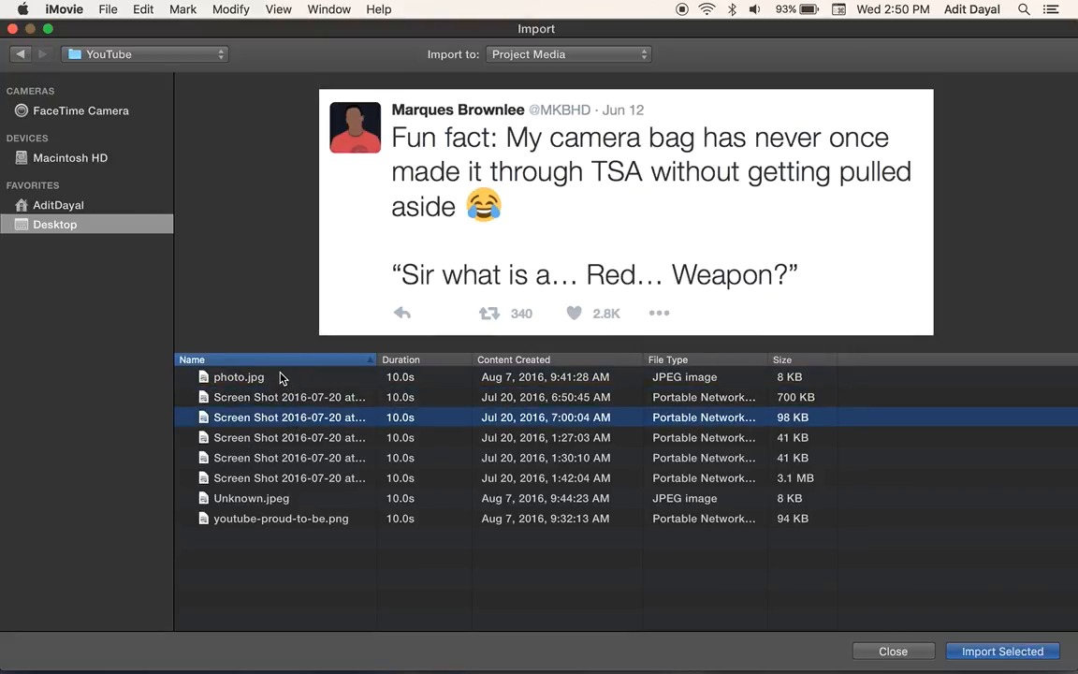
pyautogui.click(239, 376)
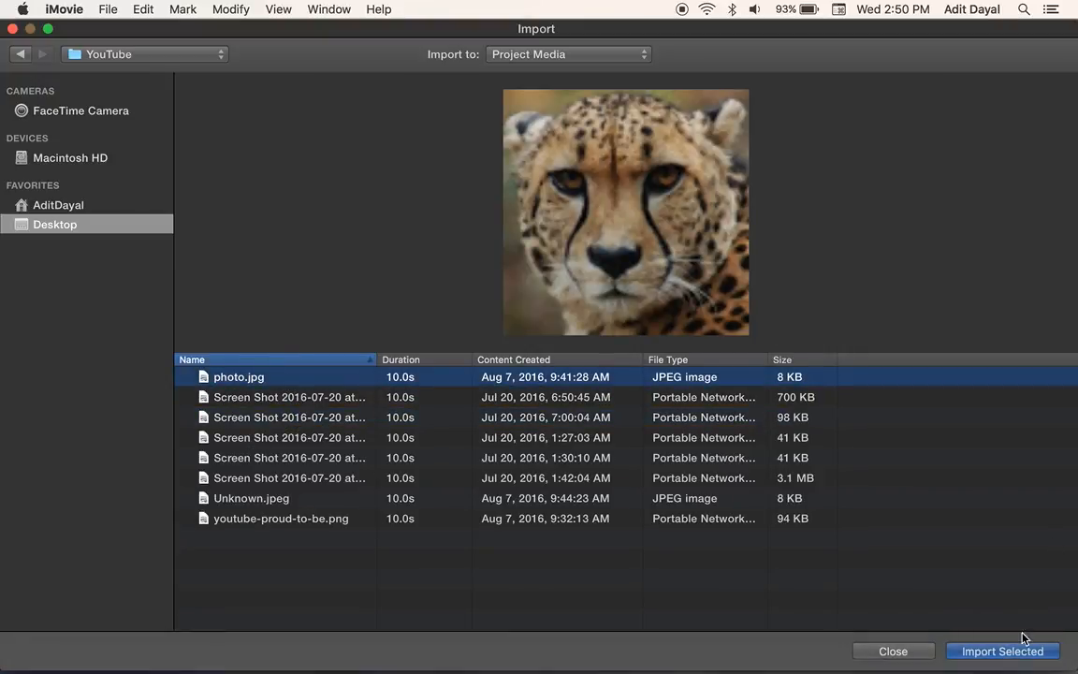
pyautogui.click(1003, 651)
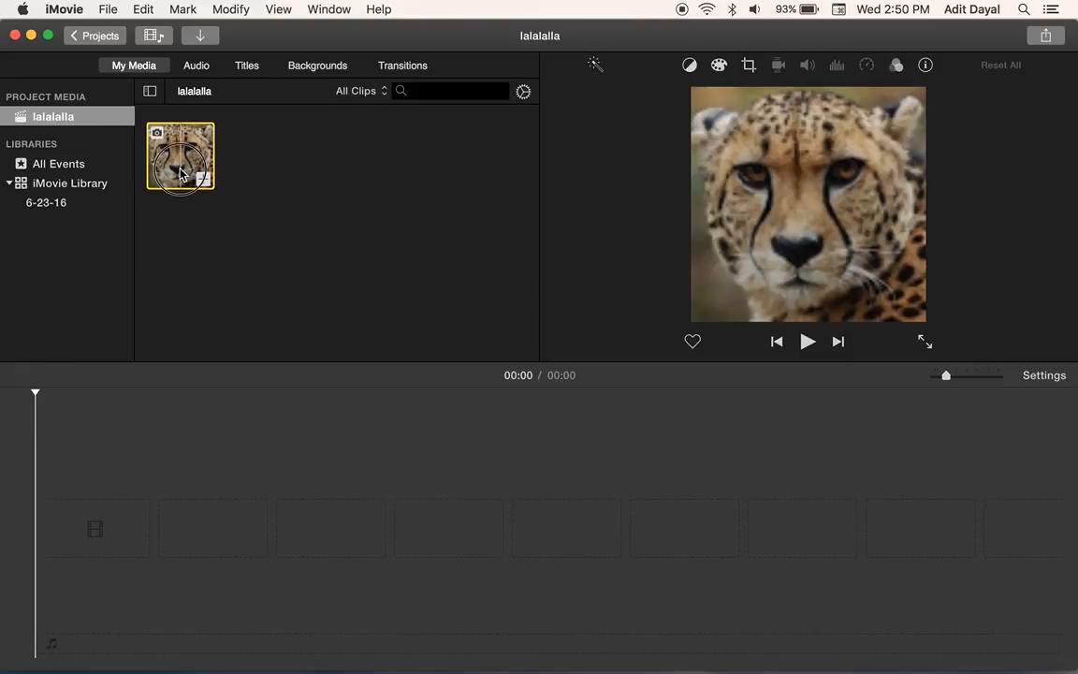
# Place the cheetah photo on the timeline and layer the text screenshot above it as a cutaway
pyautogui.moveTo(180, 157); pyautogui.dragTo(229, 528)
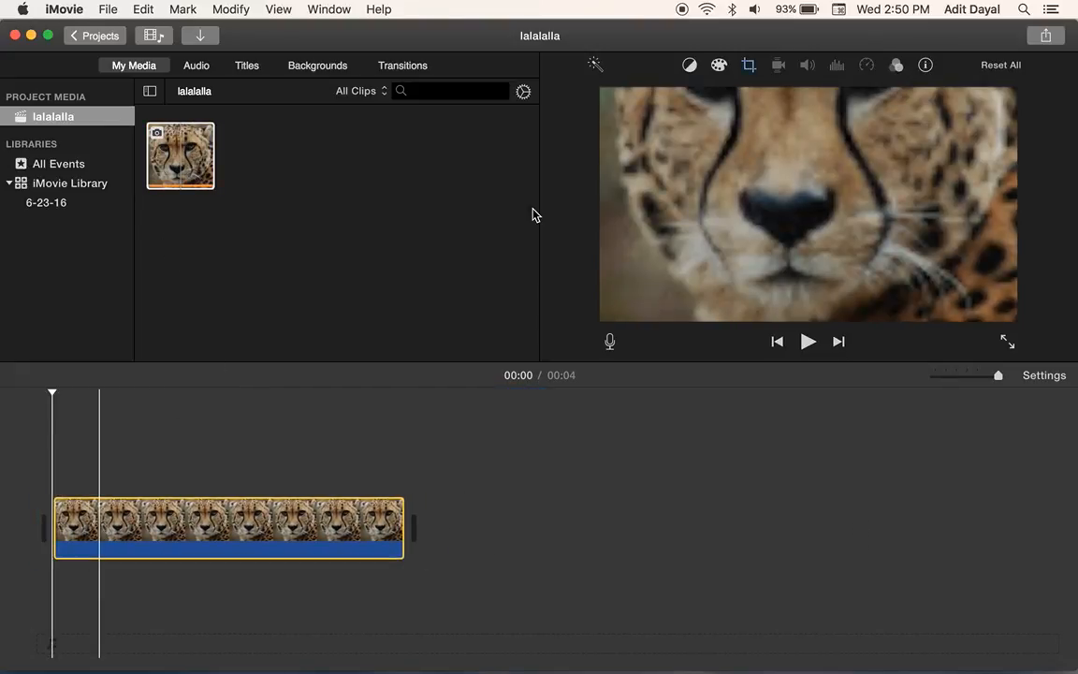
pyautogui.moveTo(446, 15)
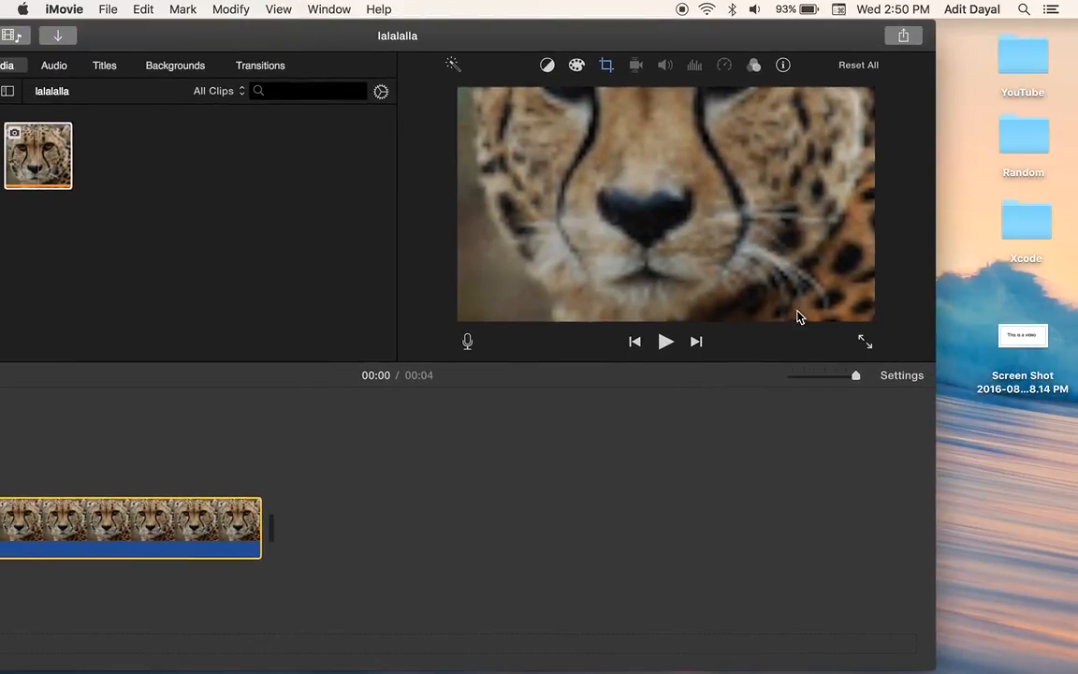
pyautogui.click(165, 154)
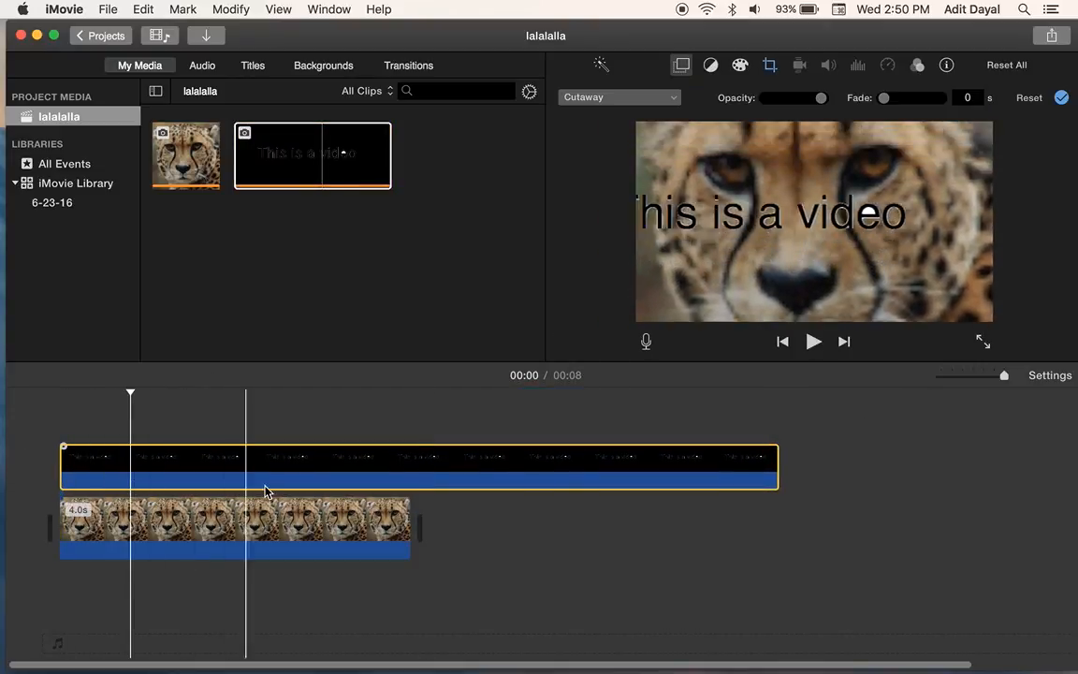
pyautogui.click(471, 421)
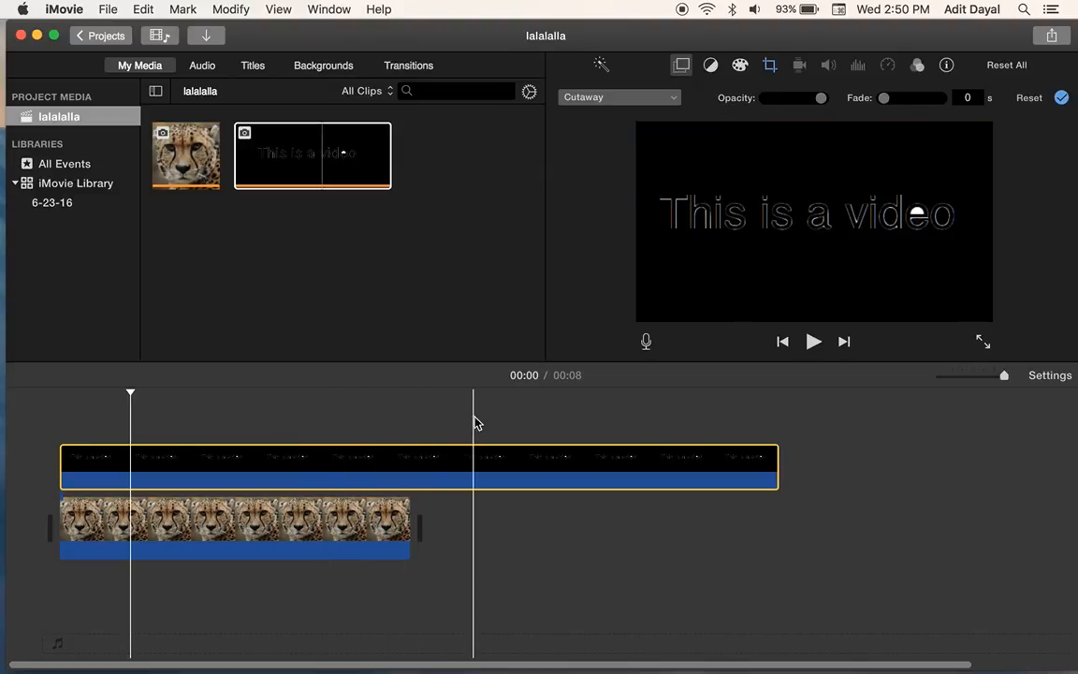
# Set the overlay style to Picture in Picture and enlarge and centre the text inset
pyautogui.click(617, 98)
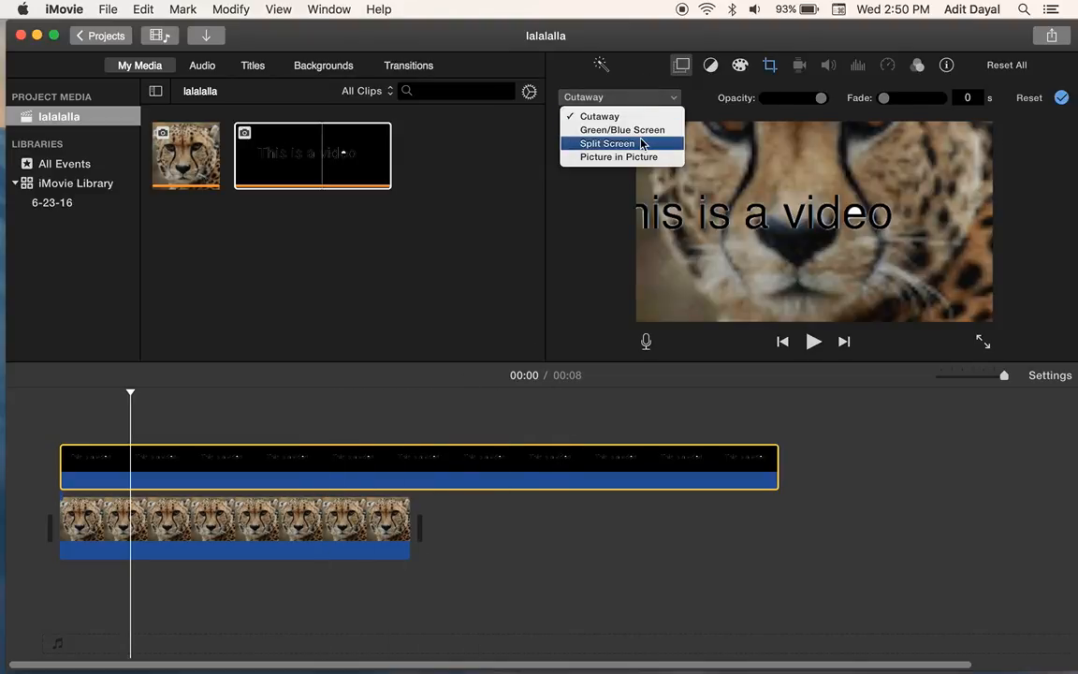
pyautogui.click(617, 157)
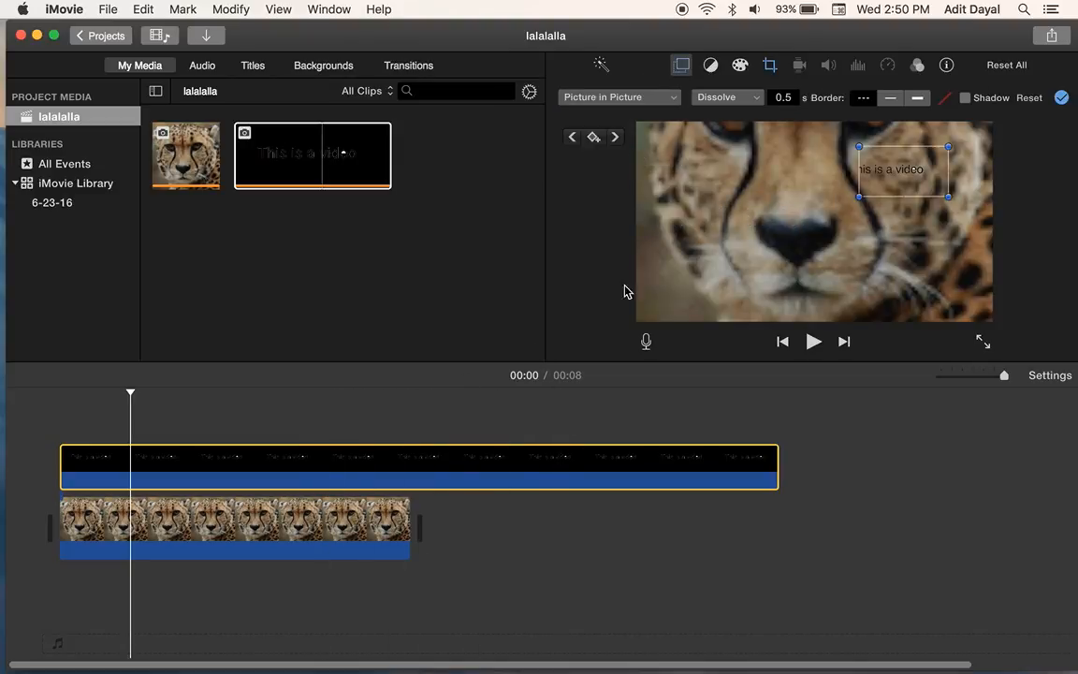
pyautogui.moveTo(902, 172); pyautogui.dragTo(789, 183)
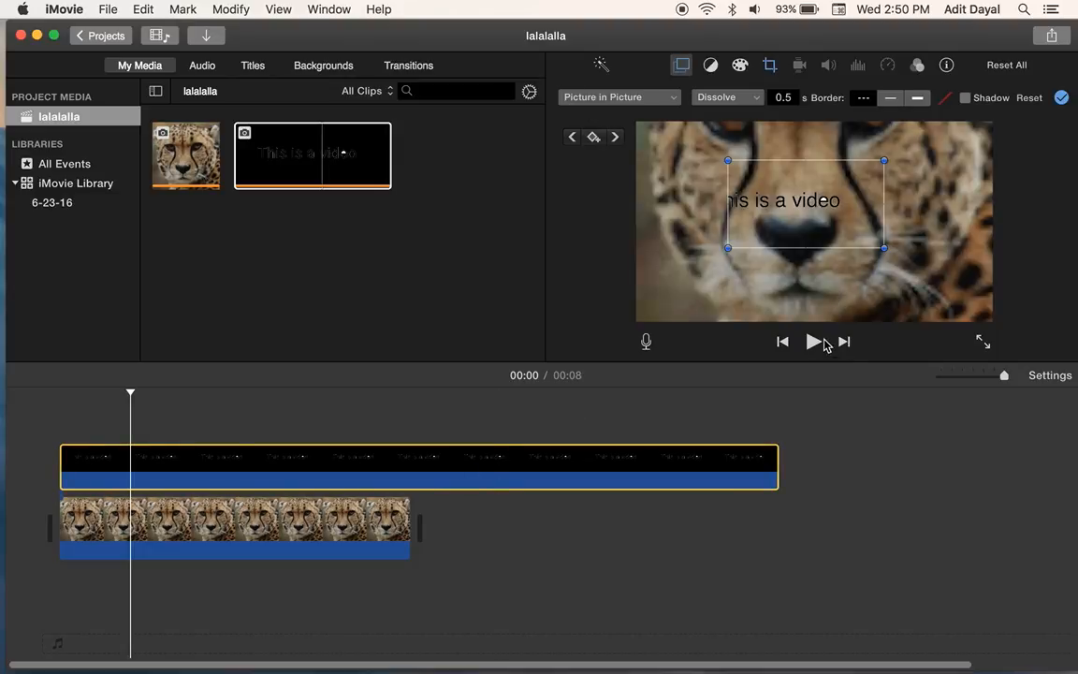
# Preview the overlay and reposition the text inset near the top of the cheetah frame
pyautogui.click(812, 341)
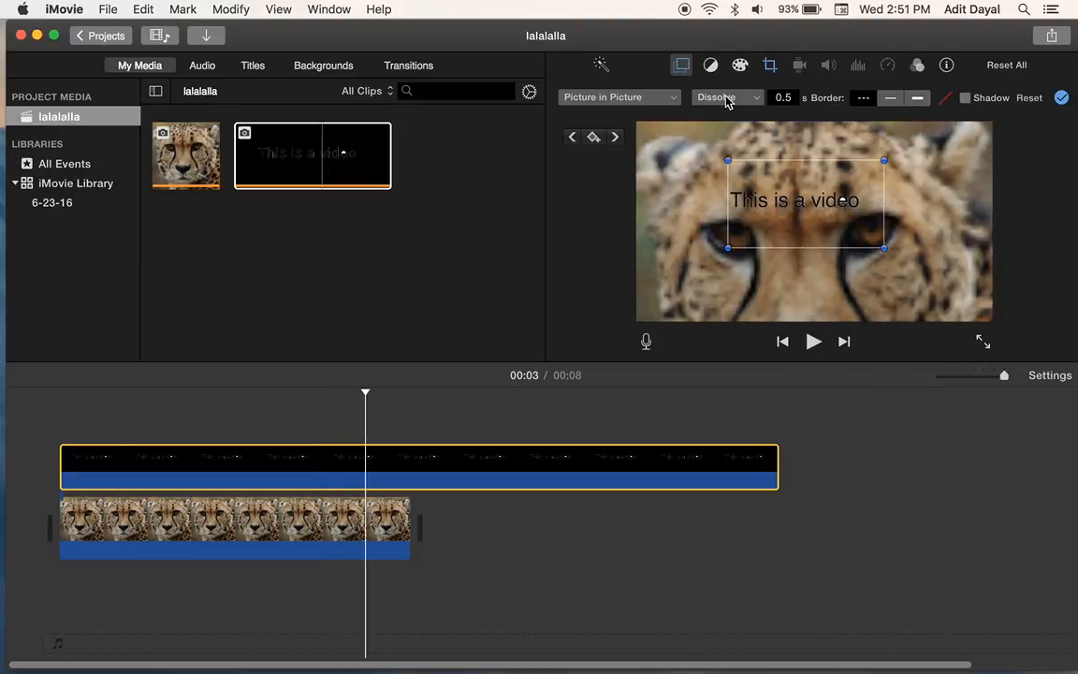
pyautogui.moveTo(814, 217)
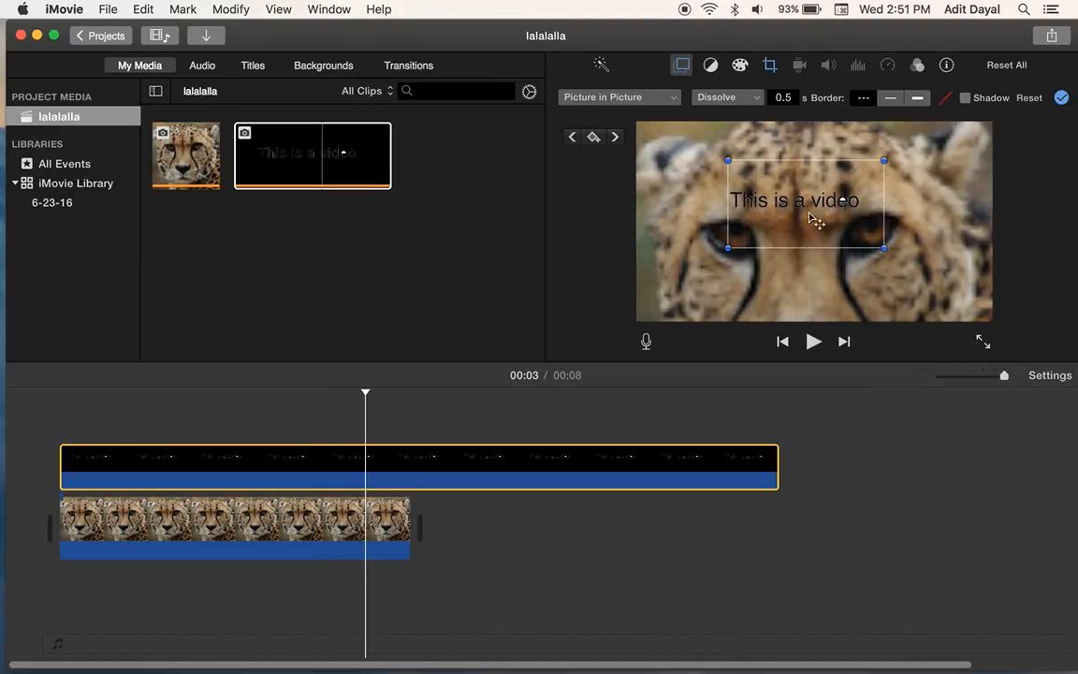
pyautogui.moveTo(805, 200); pyautogui.dragTo(852, 262)
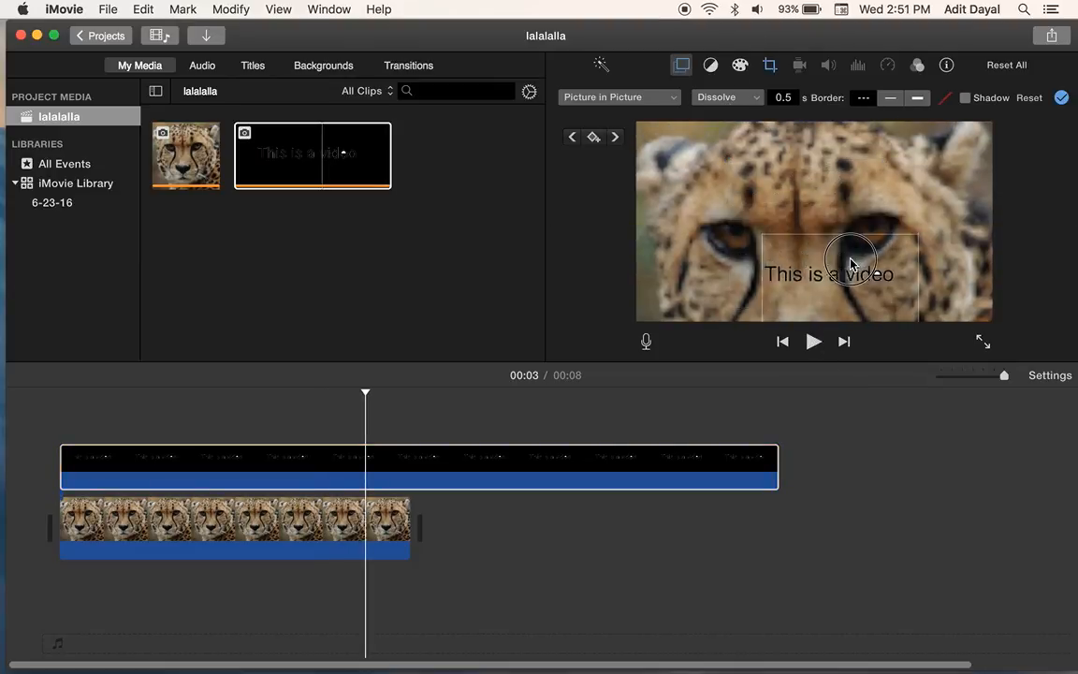
pyautogui.moveTo(849, 262); pyautogui.dragTo(844, 171)
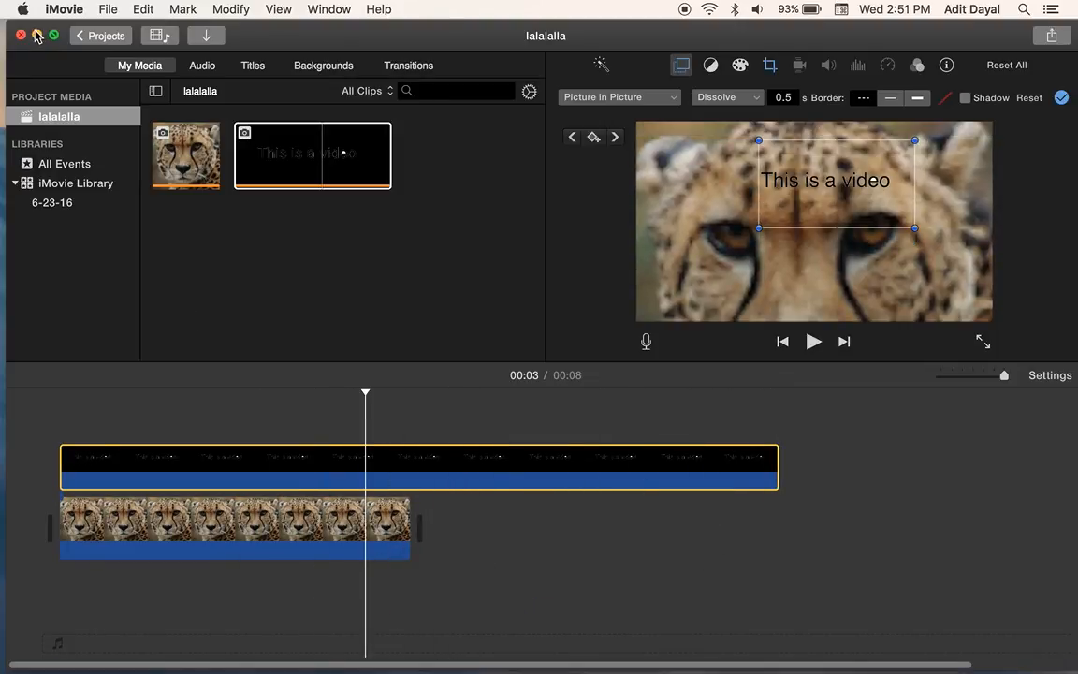
pyautogui.moveTo(71, 17)
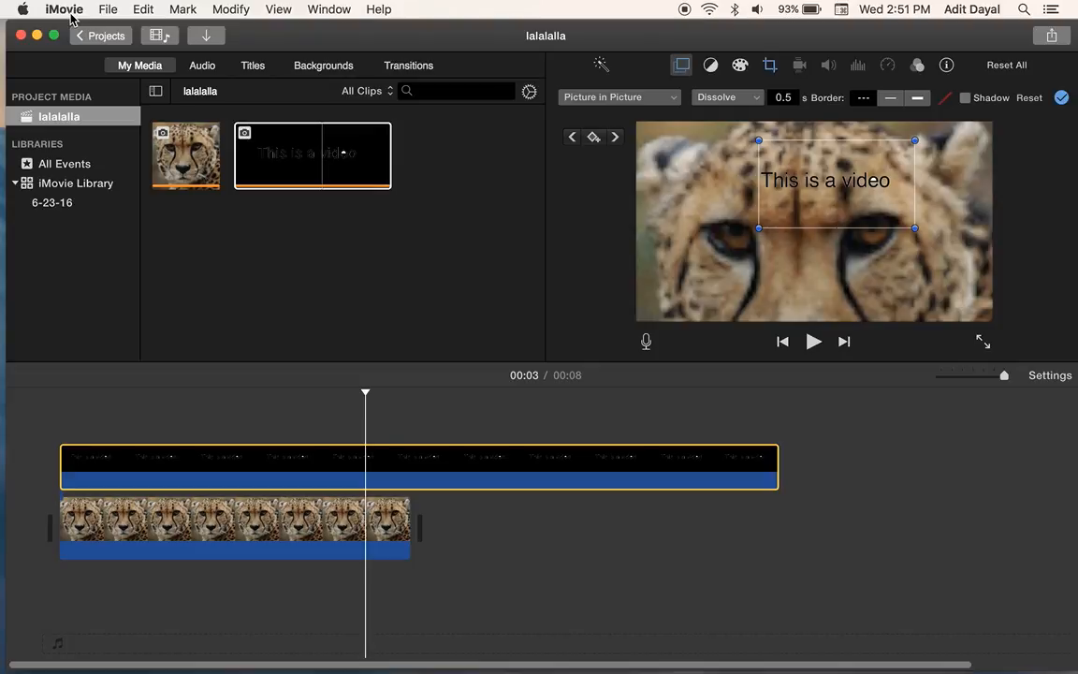